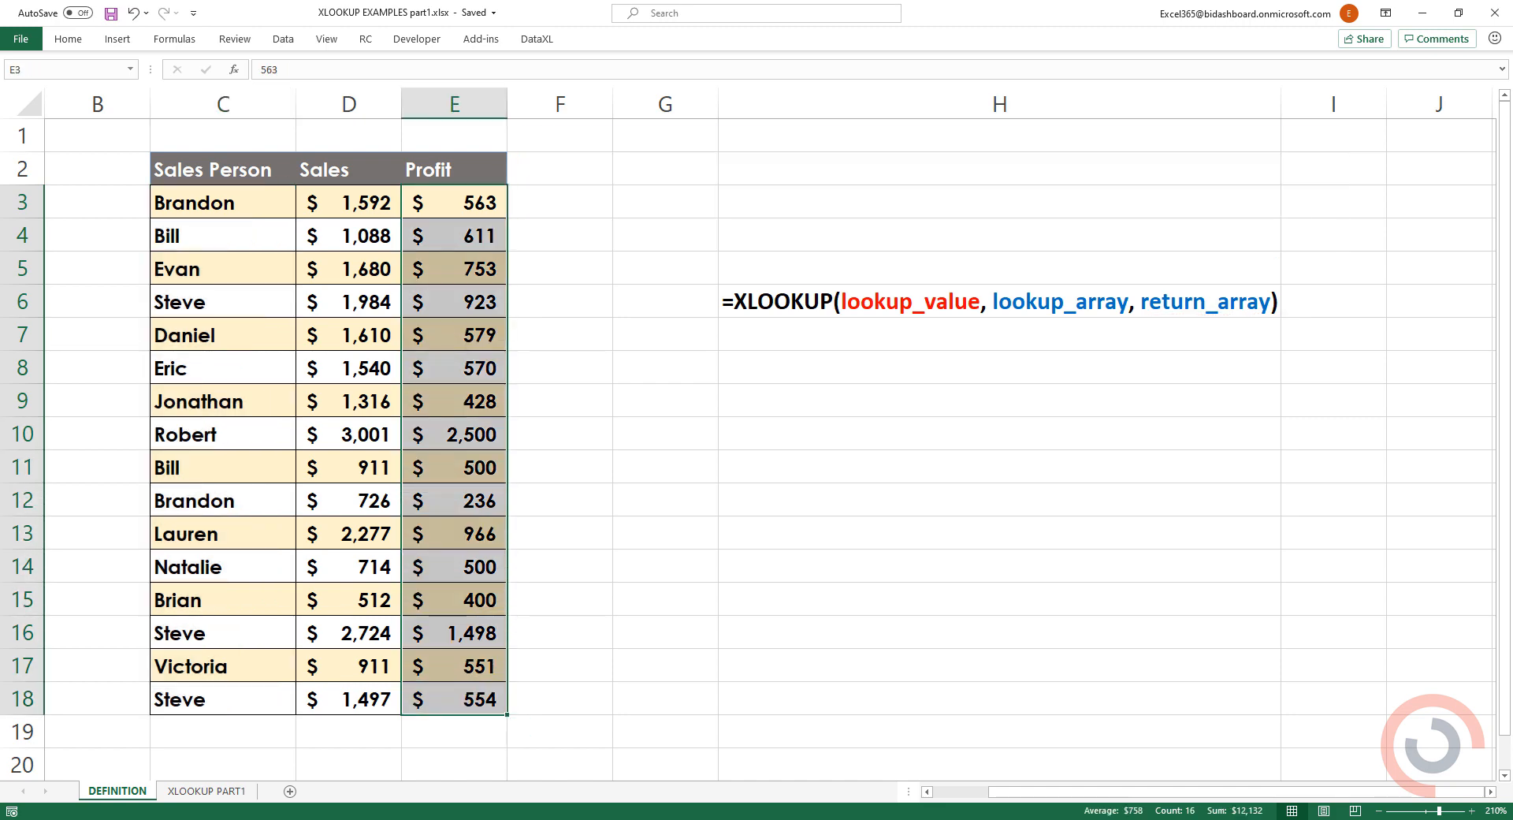
Switch to the XLOOKUP PART1 sheet holding the lookup questions
left_click(204, 789)
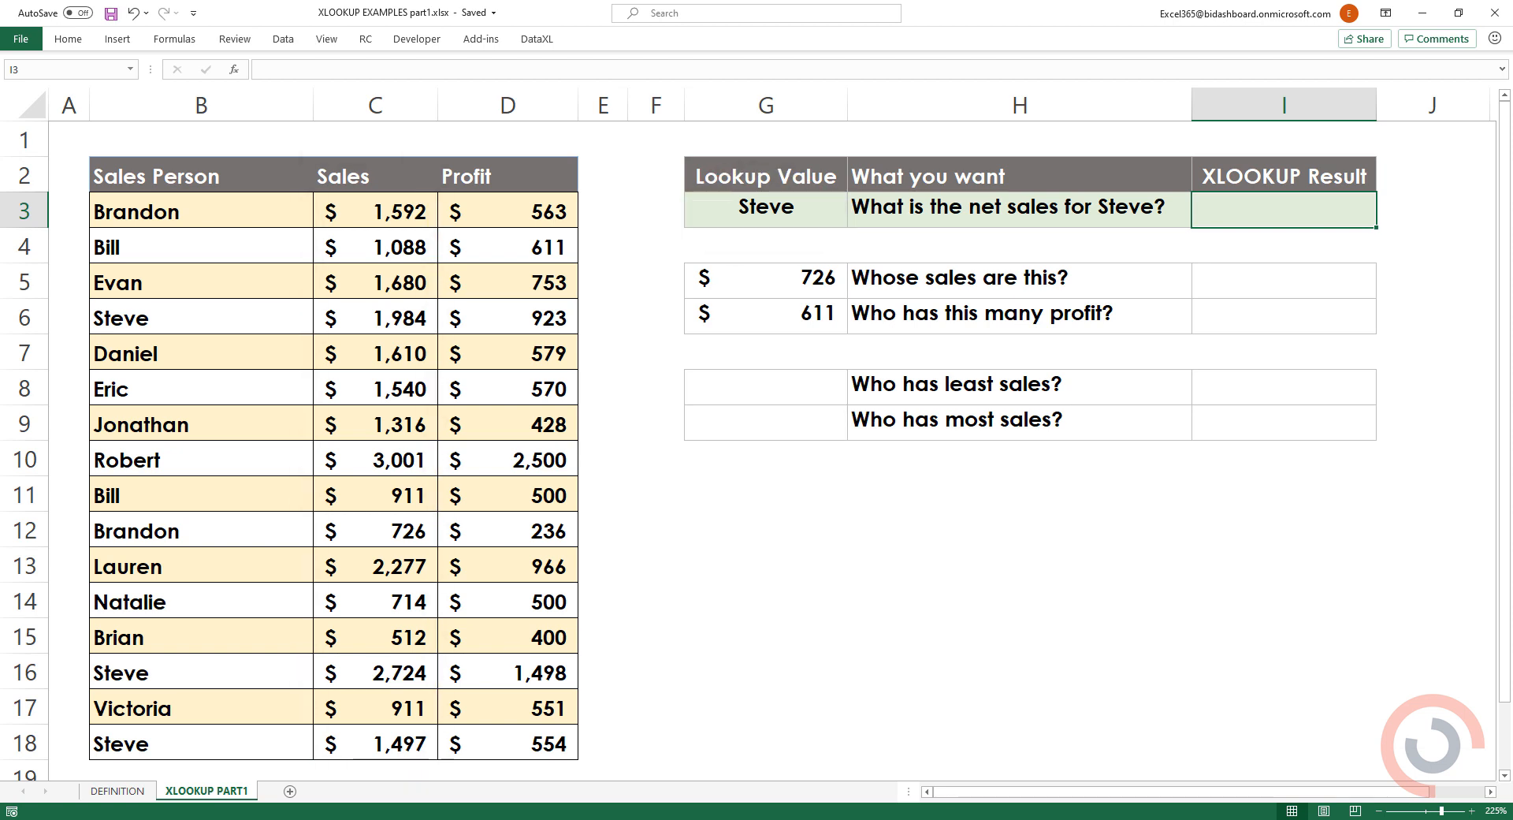
Enter =XLOOKUP(G3,SalesPerson,Sales) in I3, returning Steve's net sales of 1984, and verify against C6
type("=XLOO")
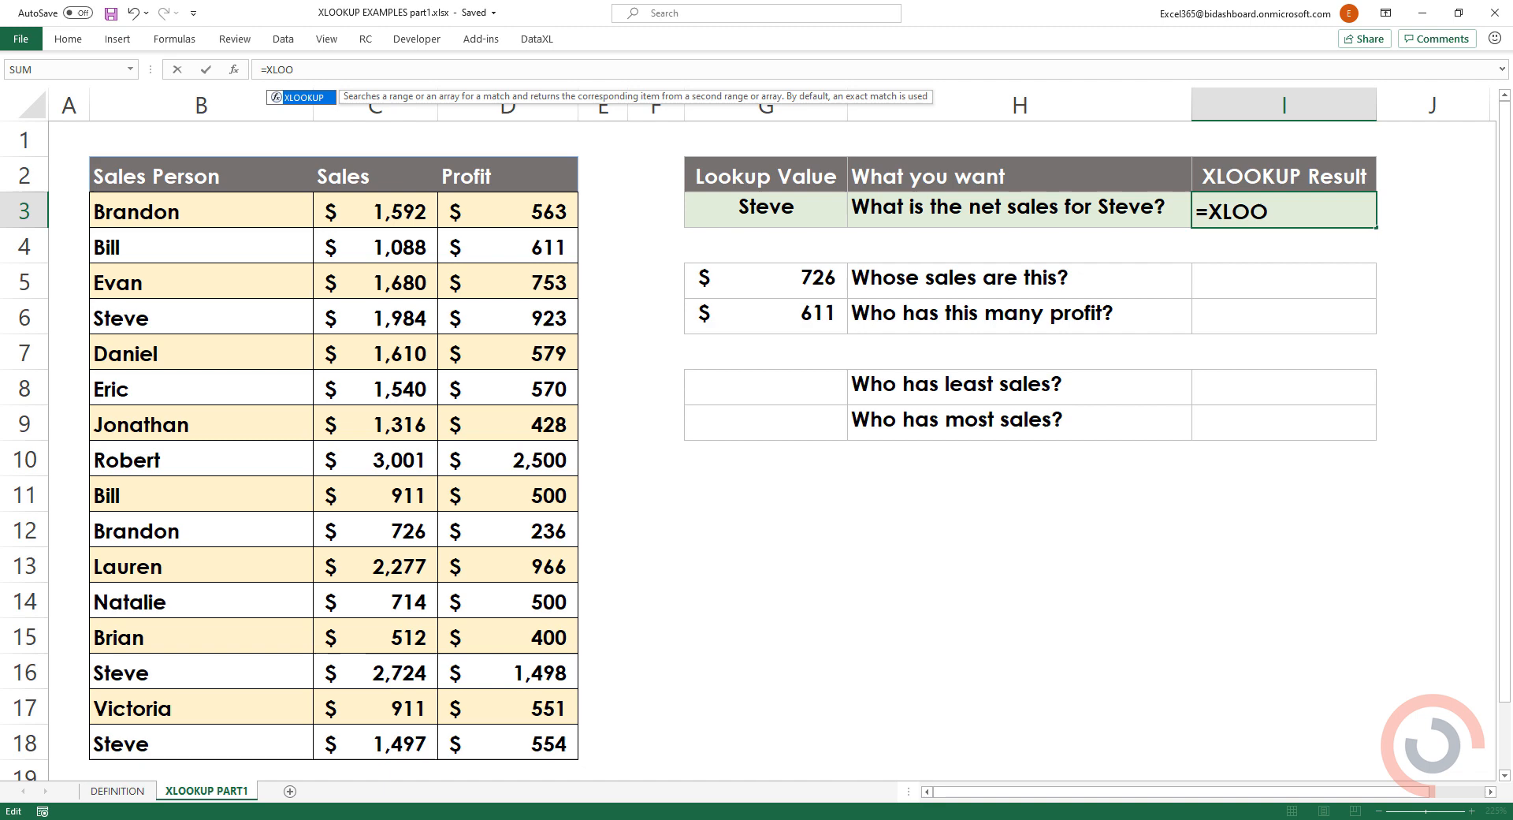
type("KUP(")
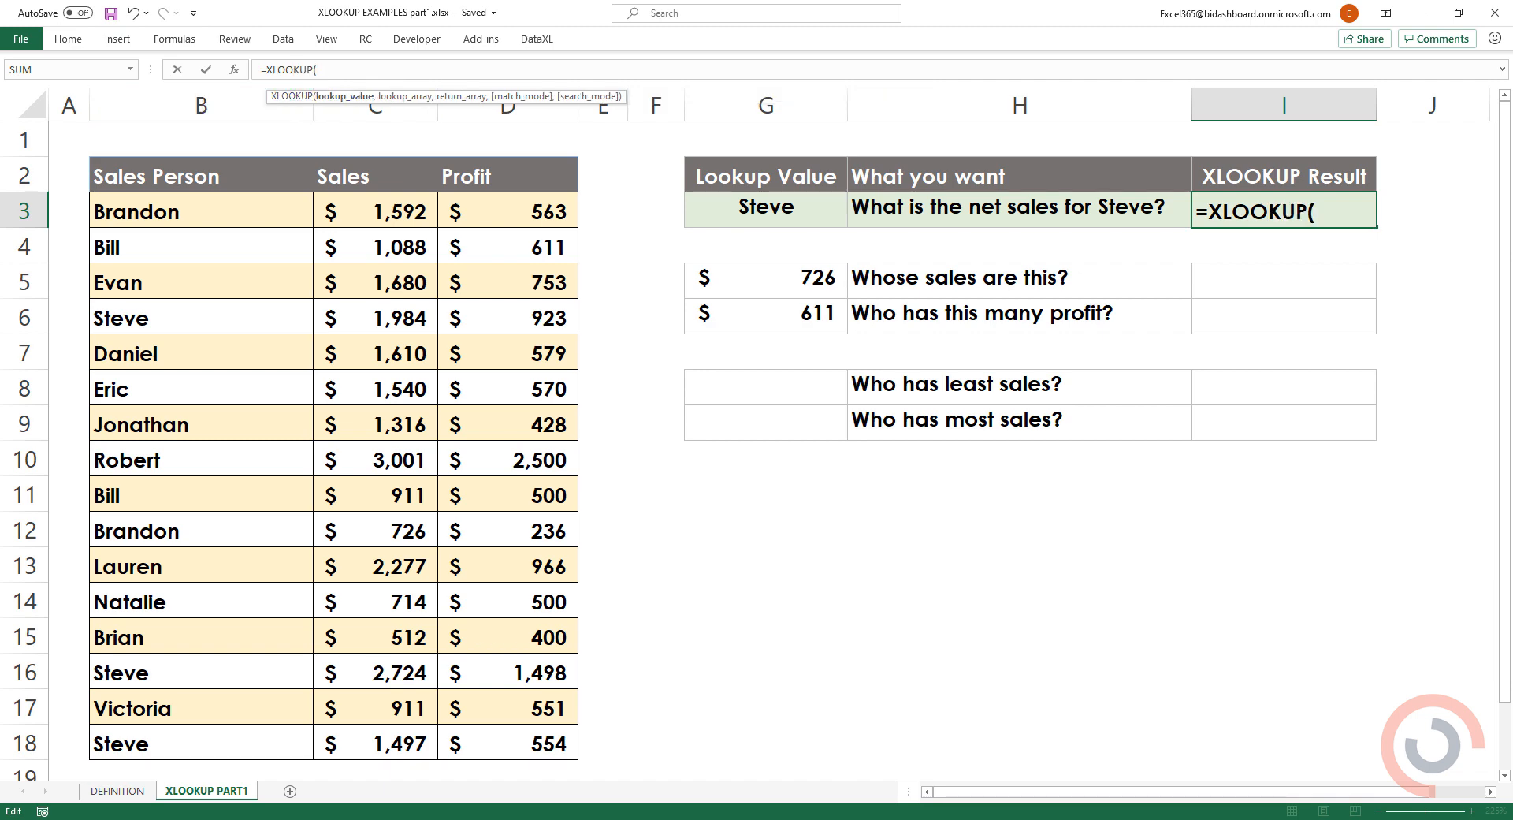
left_click(764, 207)
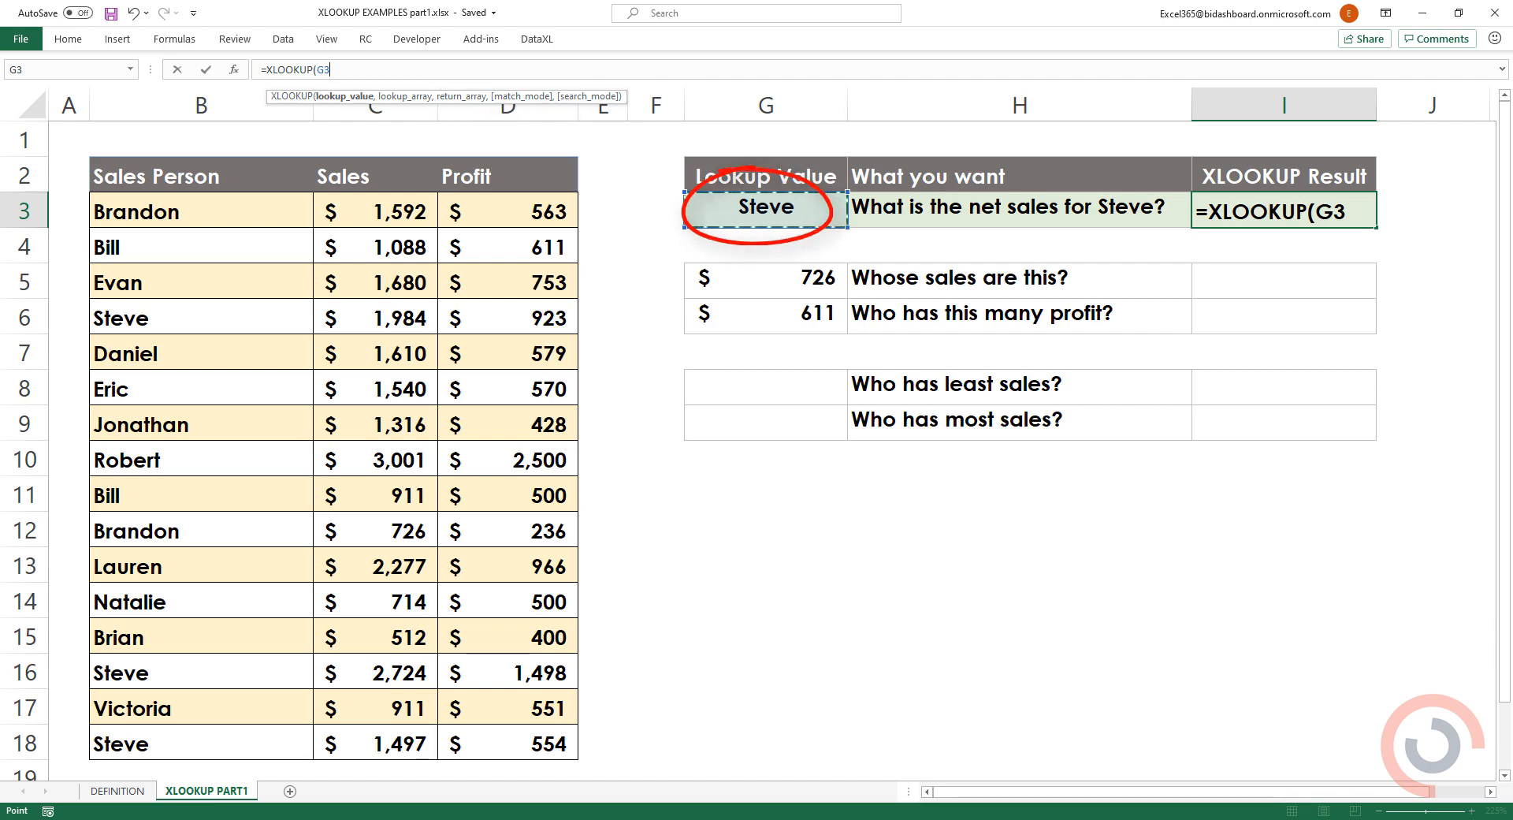
type(",SalesPerson")
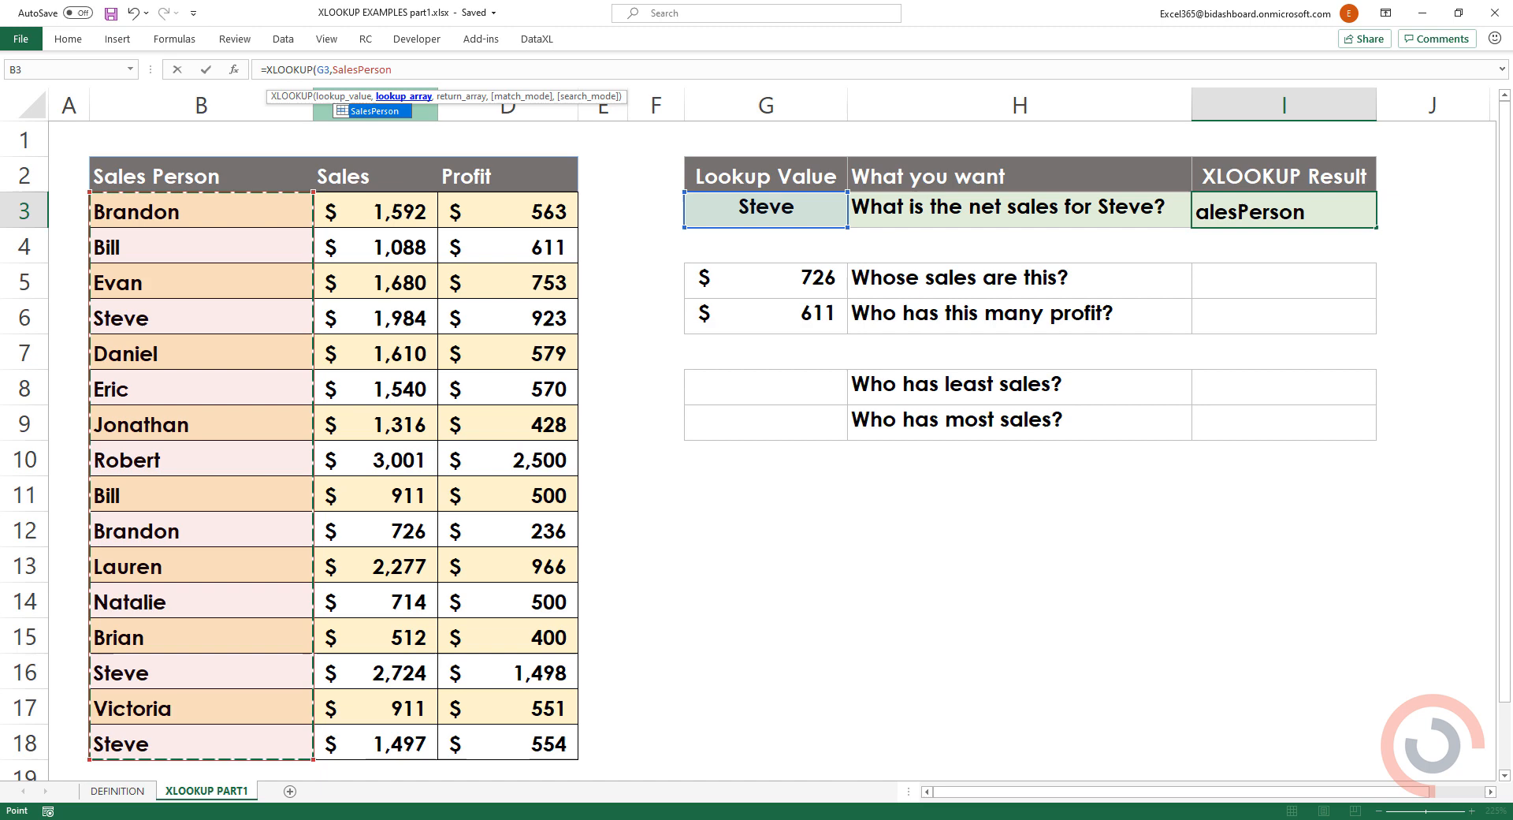
type(",")
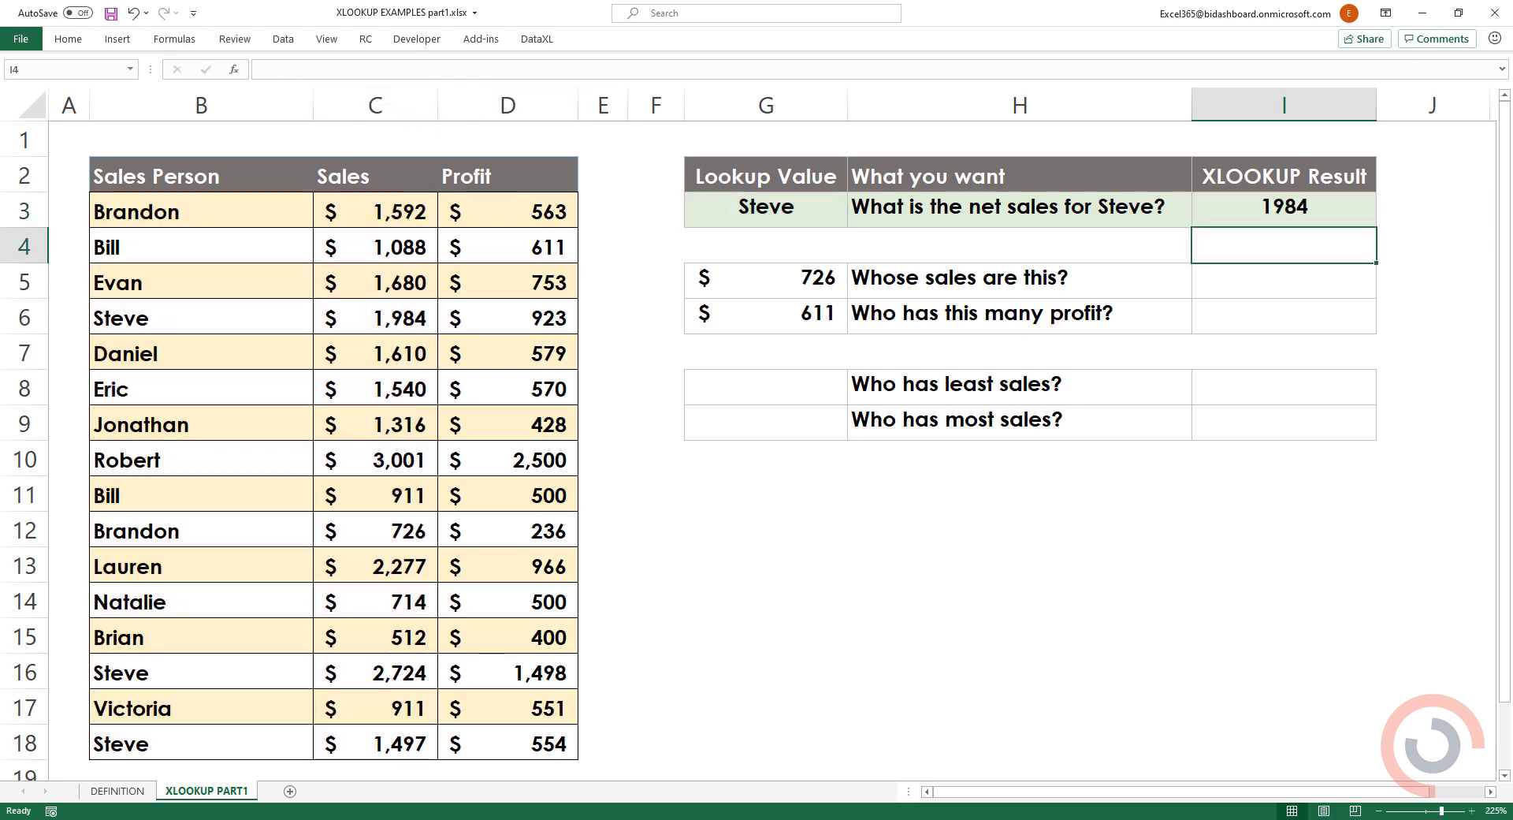
left_click(1283, 205)
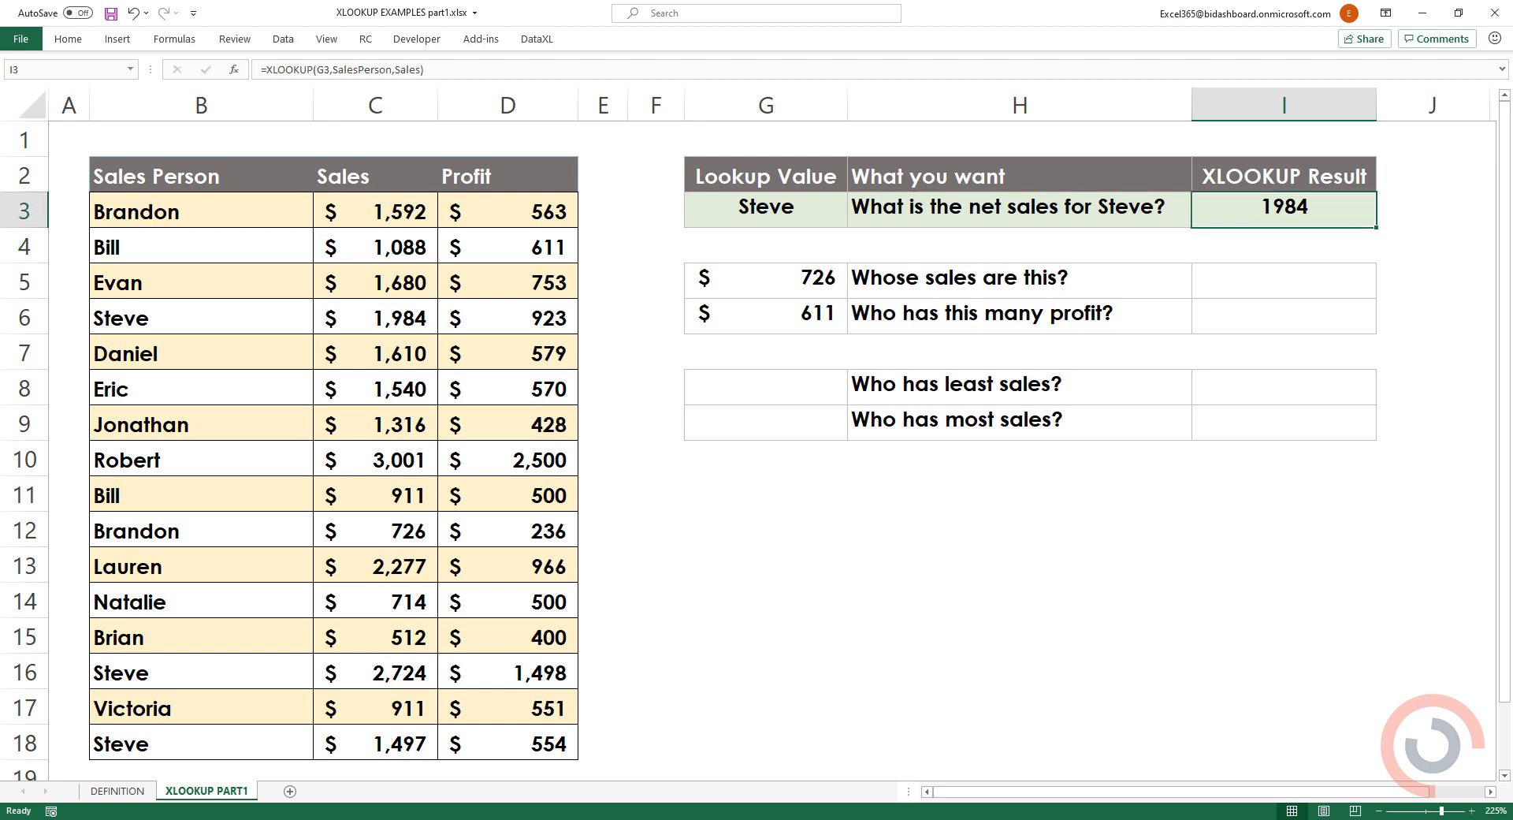
left_click(375, 319)
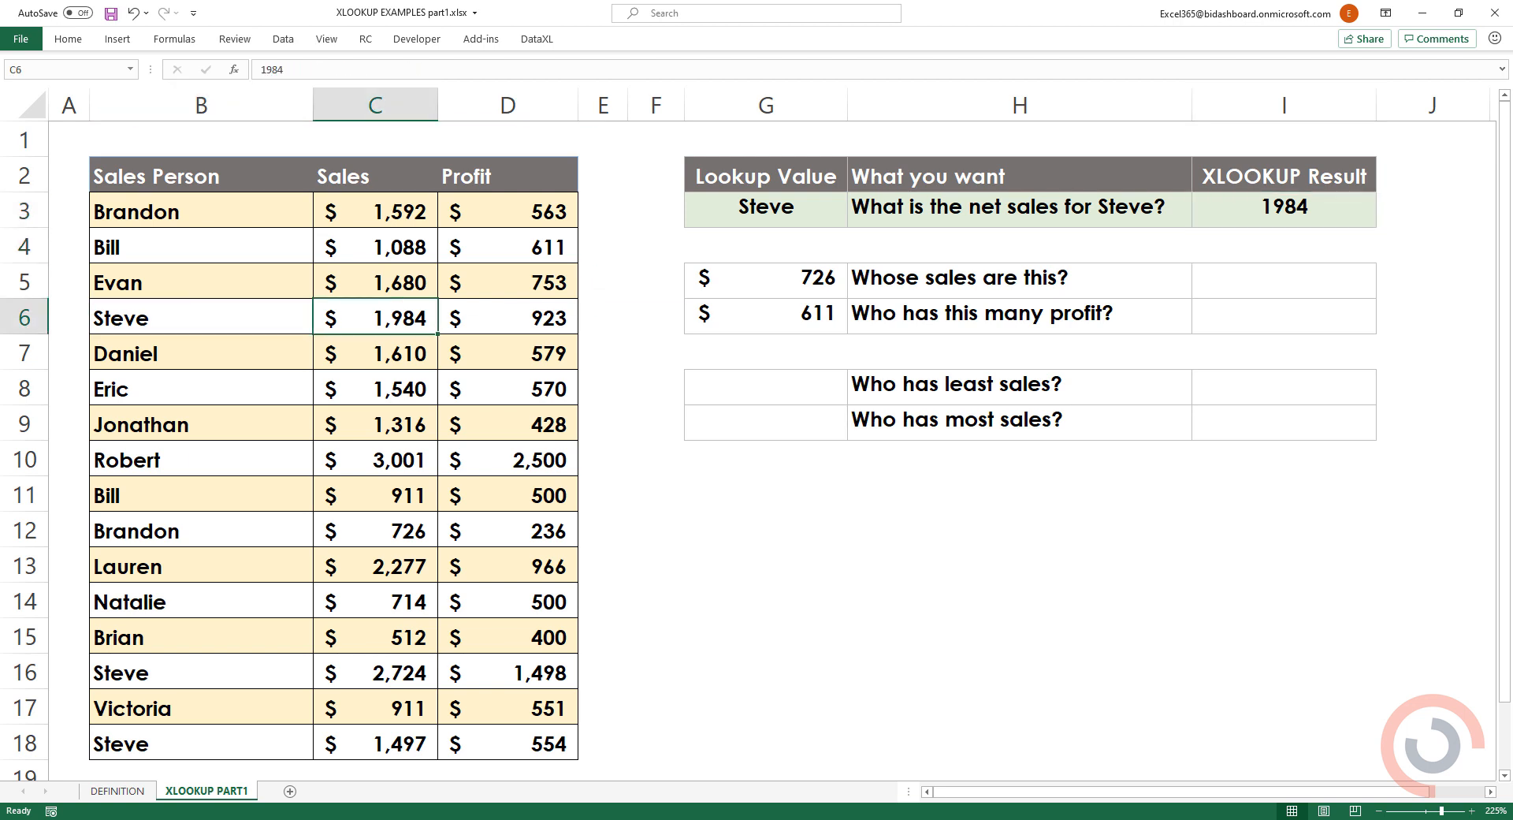
Enter =XLOOKUP(G5,Sales,SalesPerson) in I5, returning Brandon for the $726 sales amount
left_click(1283, 279)
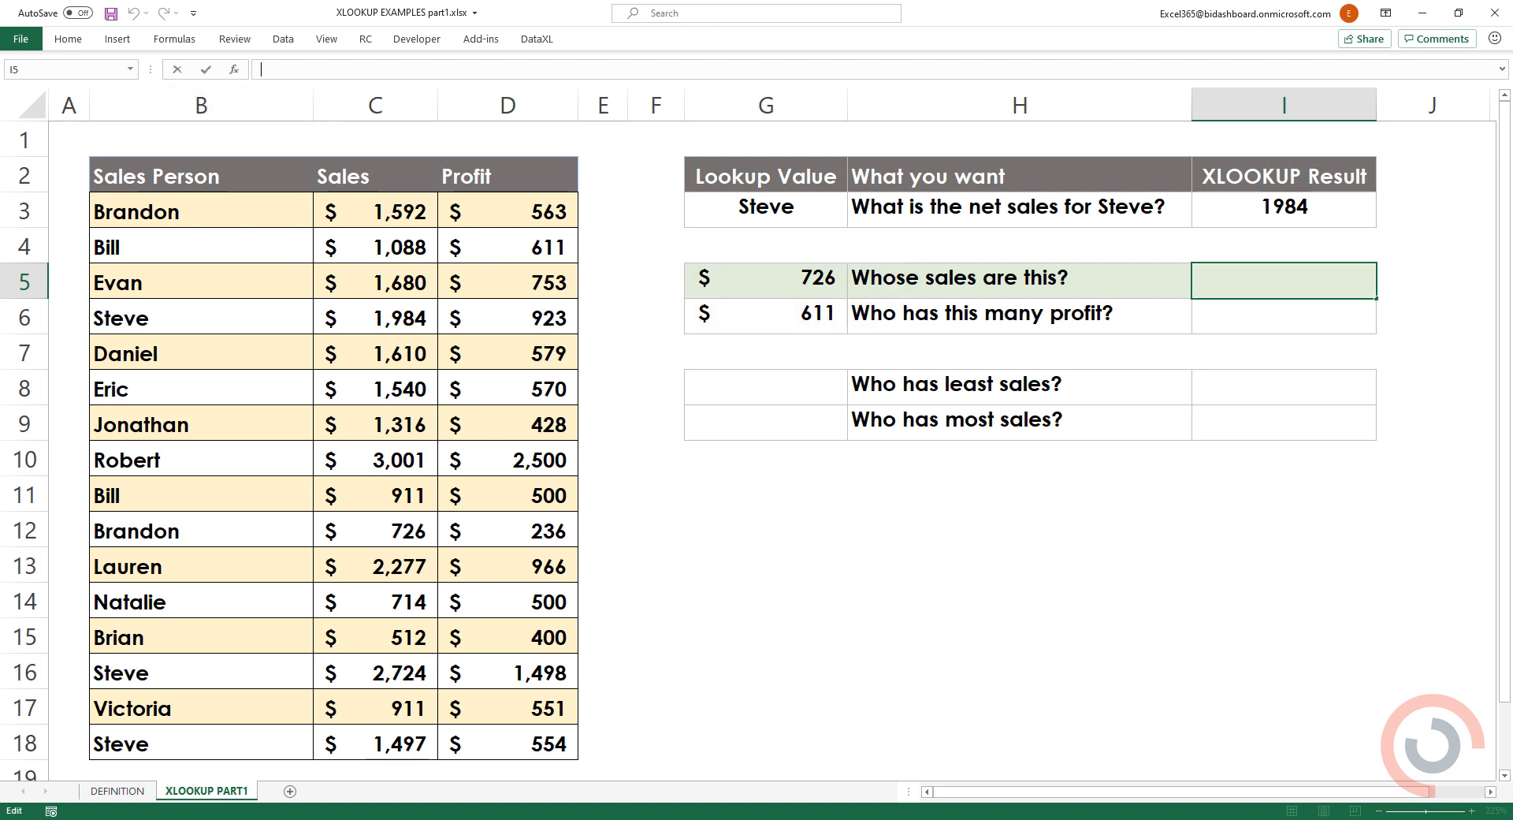
type("=XLO")
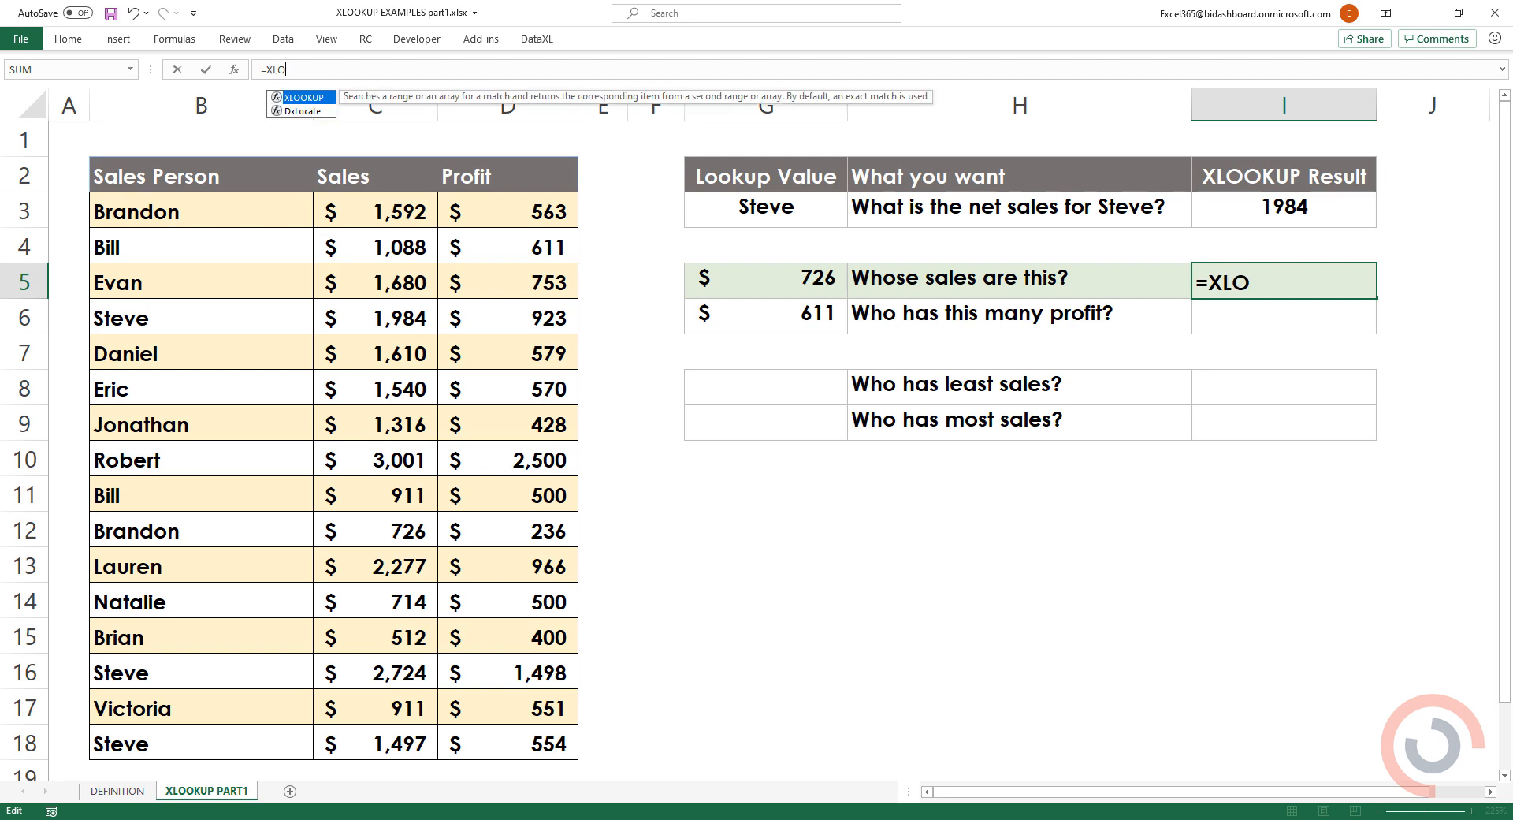
type("OKUP")
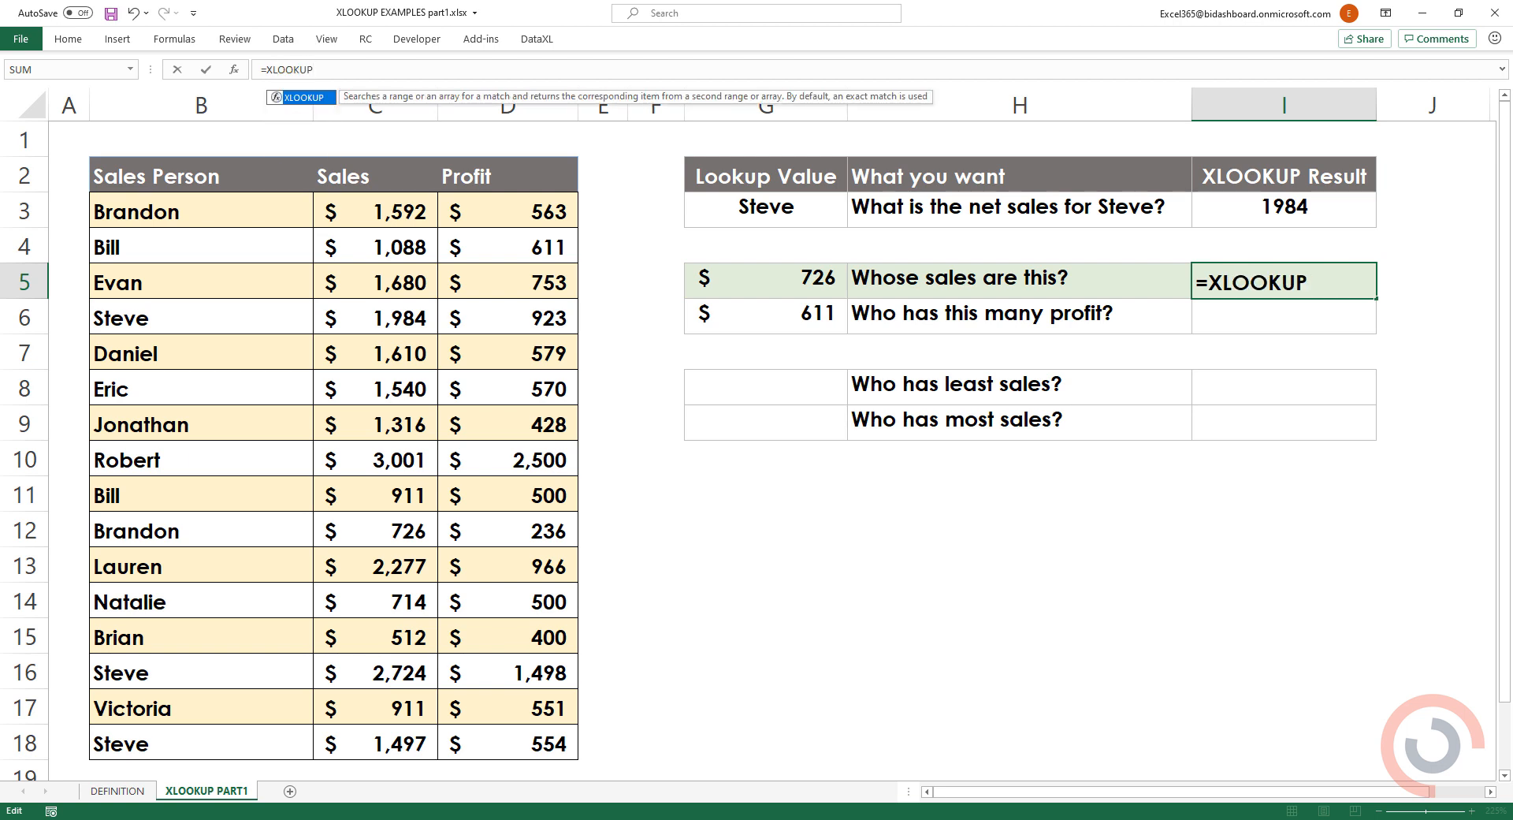
type("(")
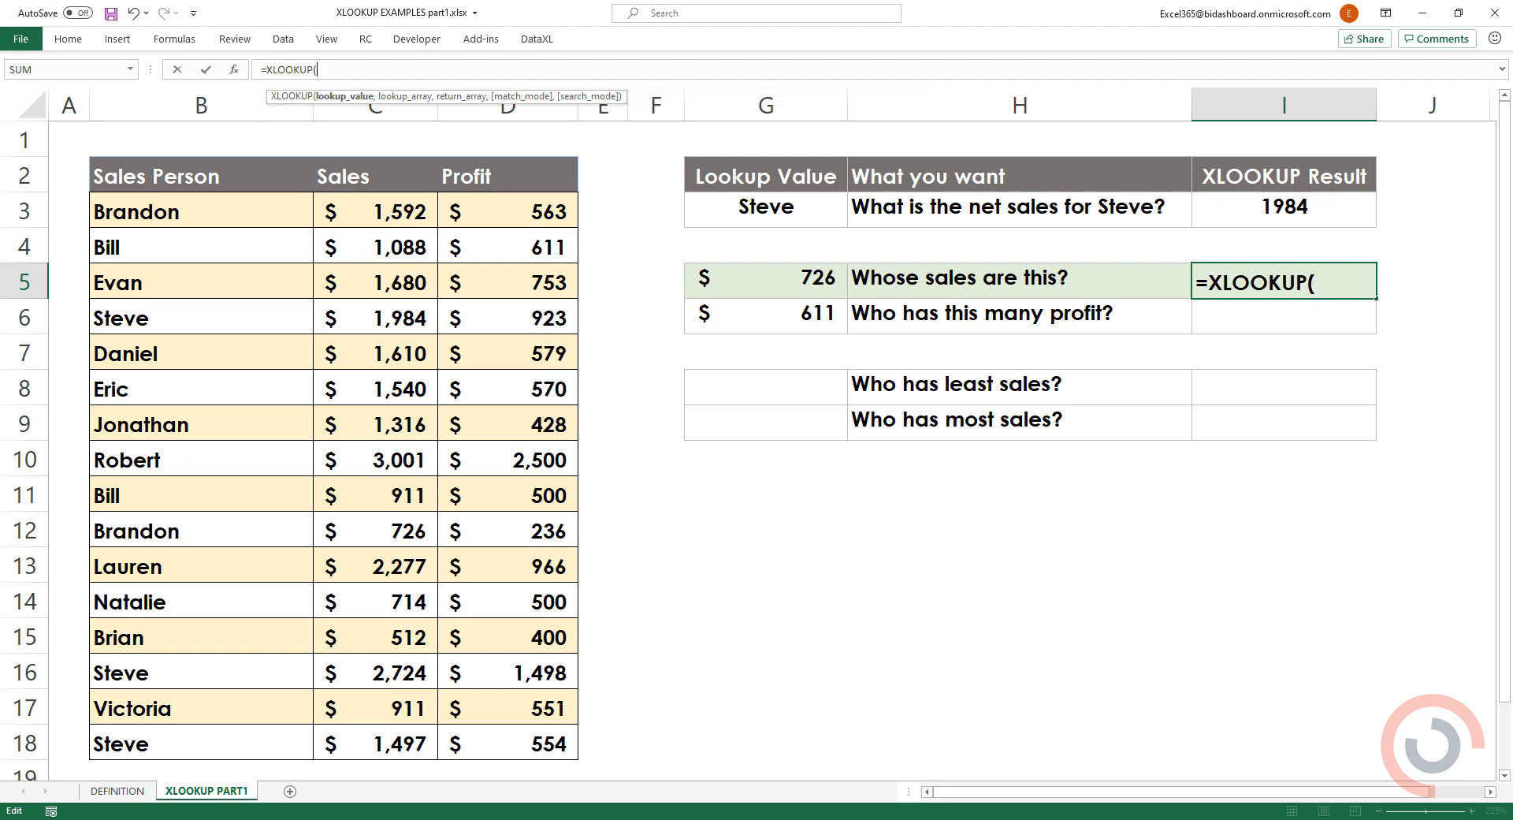
left_click(764, 277)
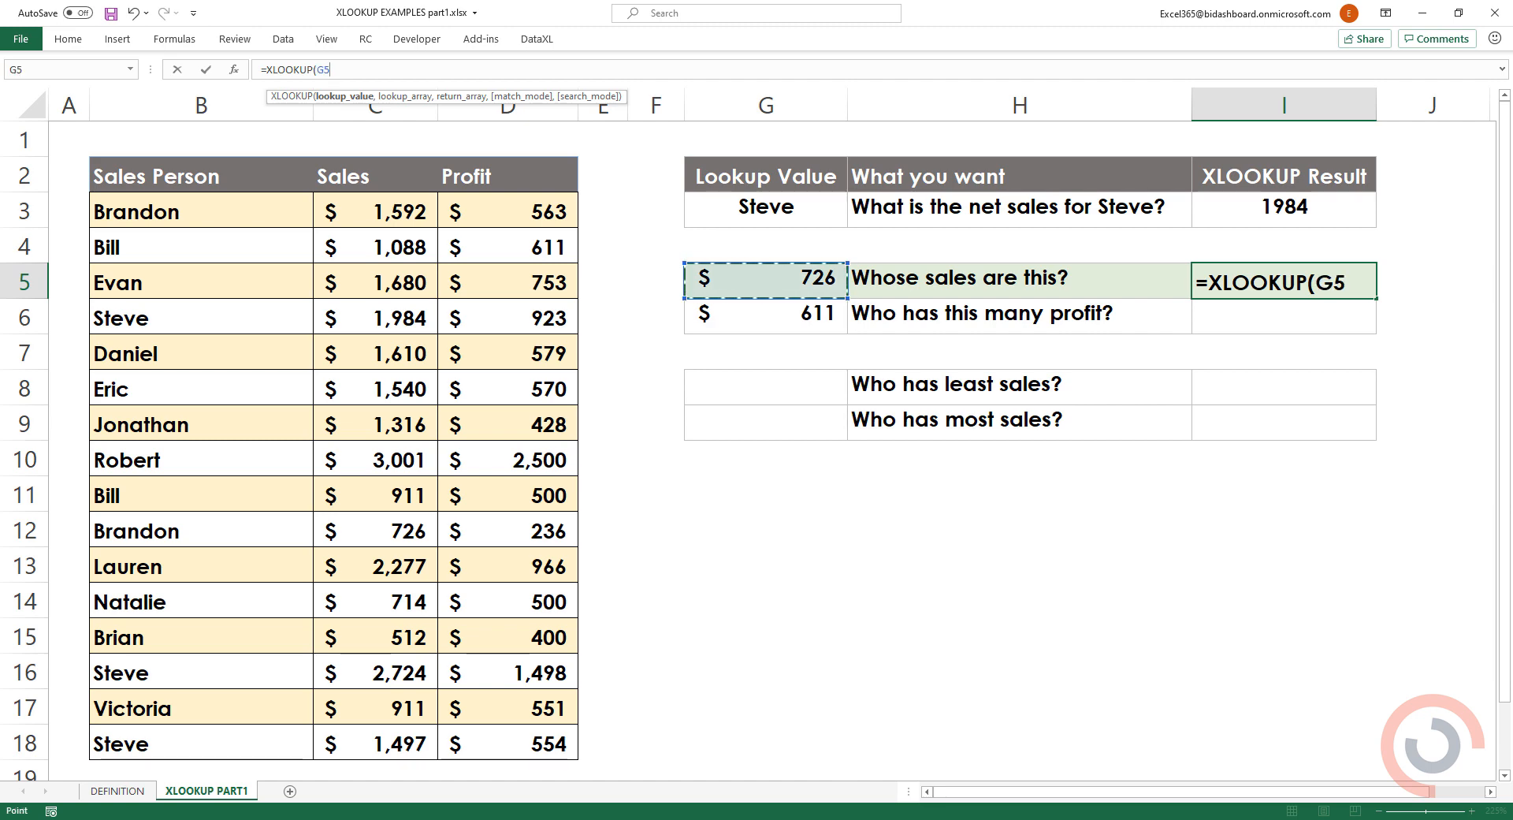
type(",")
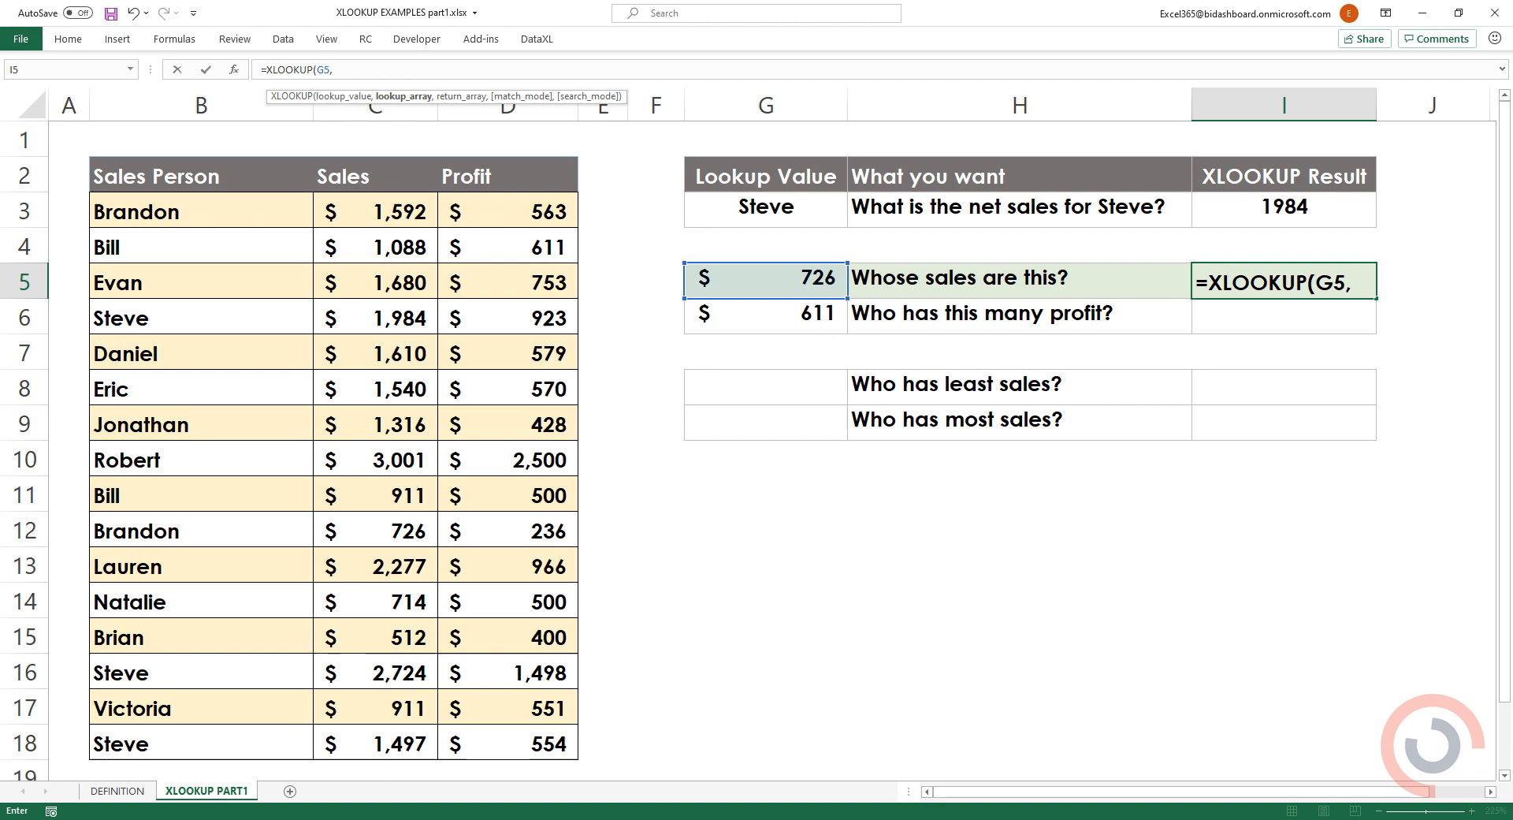
left_click_drag(375, 211, 375, 671)
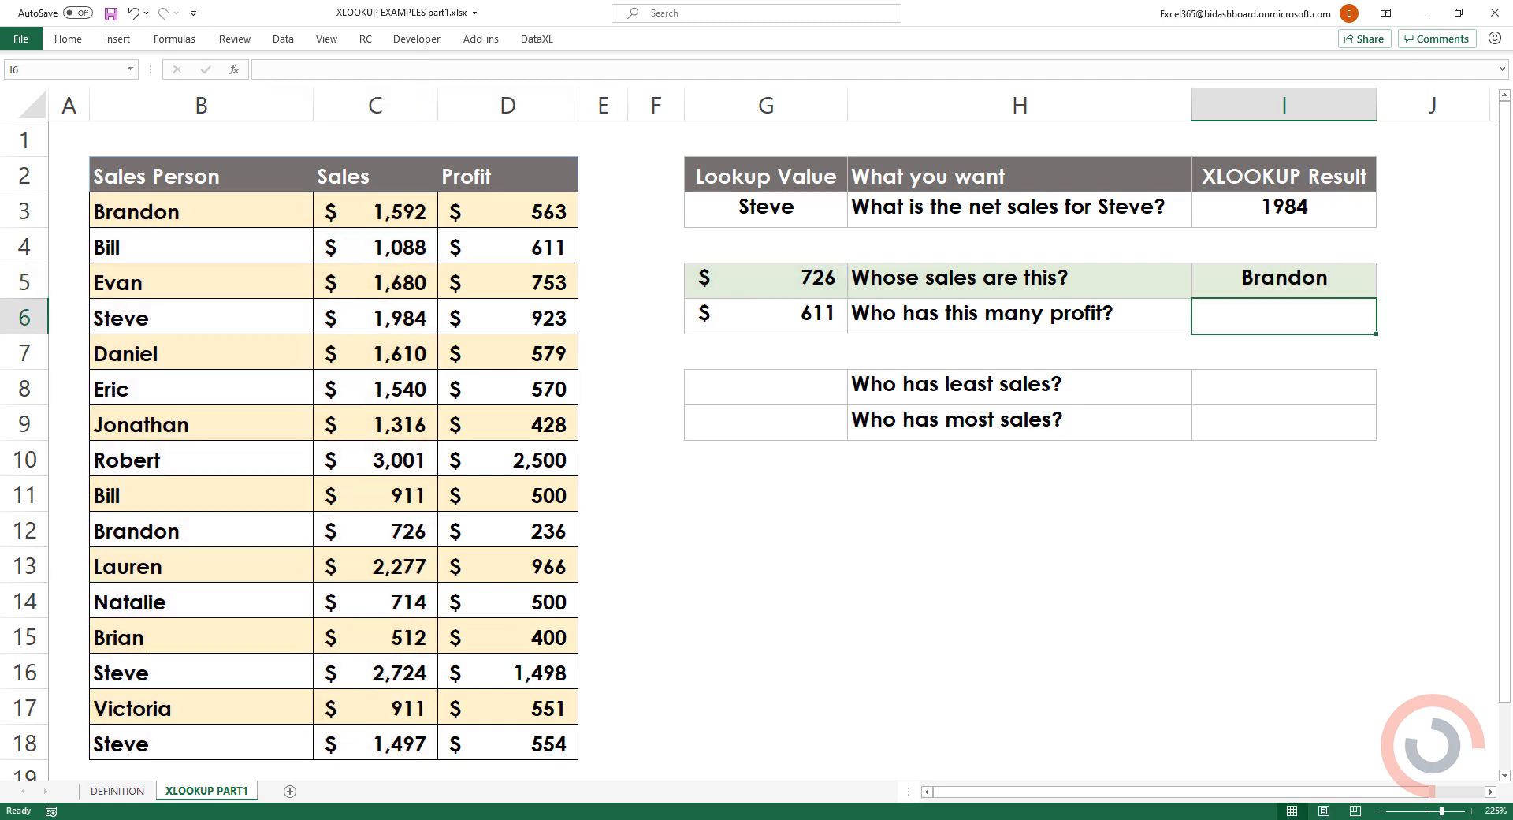
left_click(1283, 278)
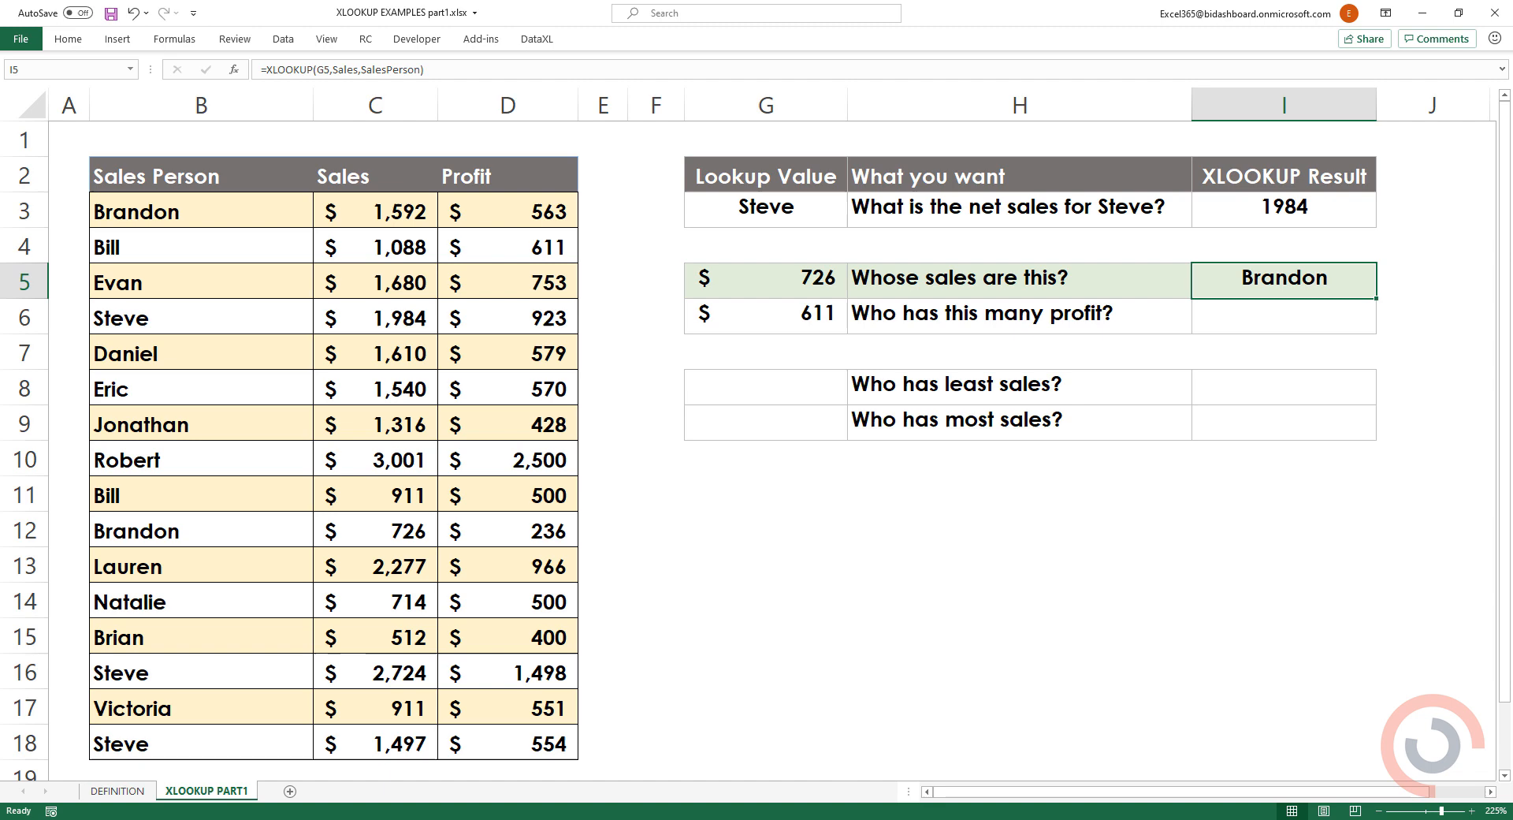
left_click(1283, 314)
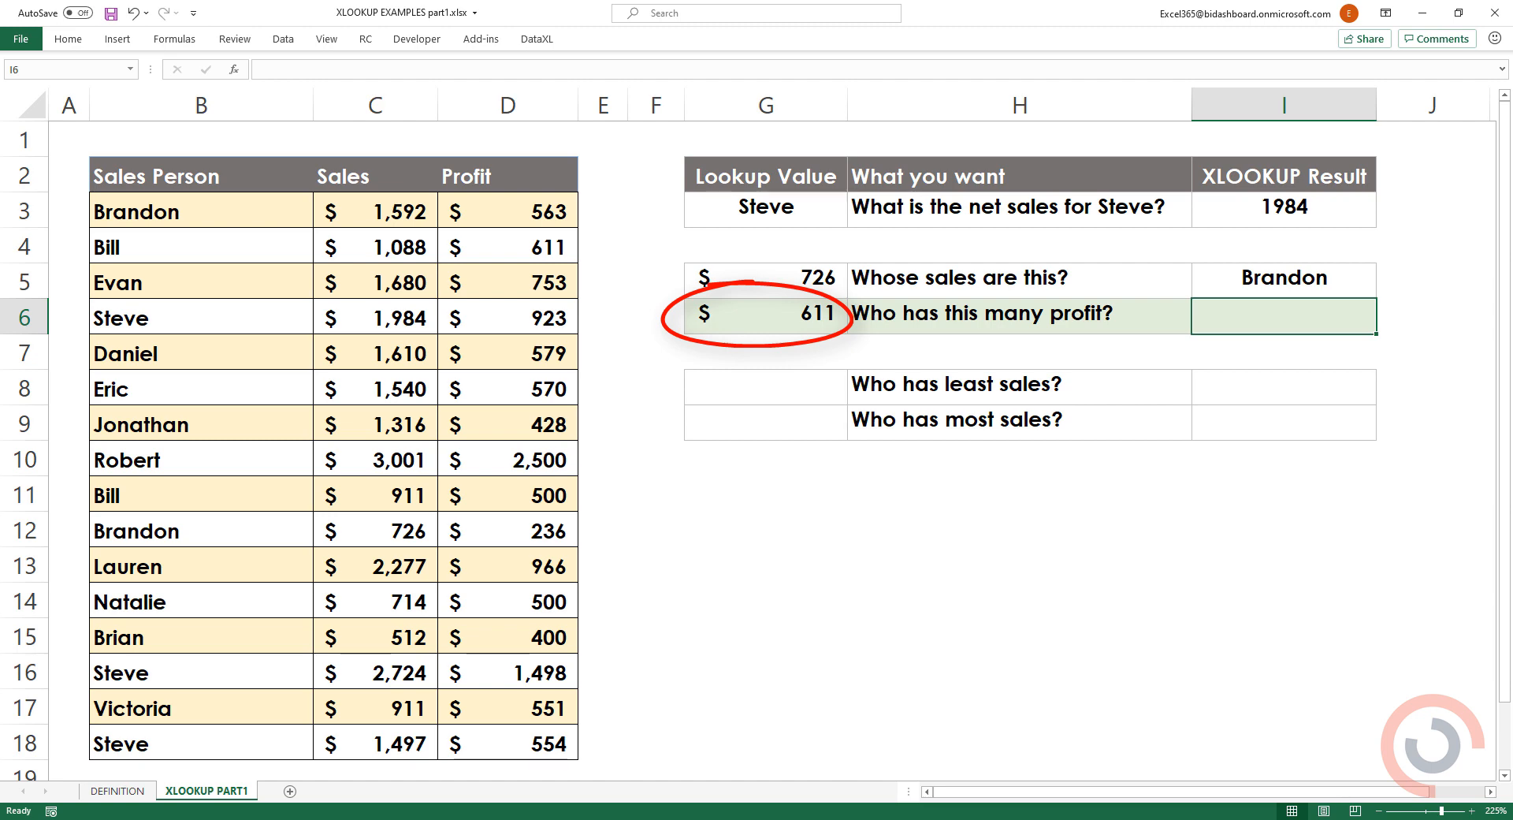
Enter =XLOOKUP(G6,Profit,SalesPerson) in I6, returning Bill for the $611 profit
type("=XLOOKUP(")
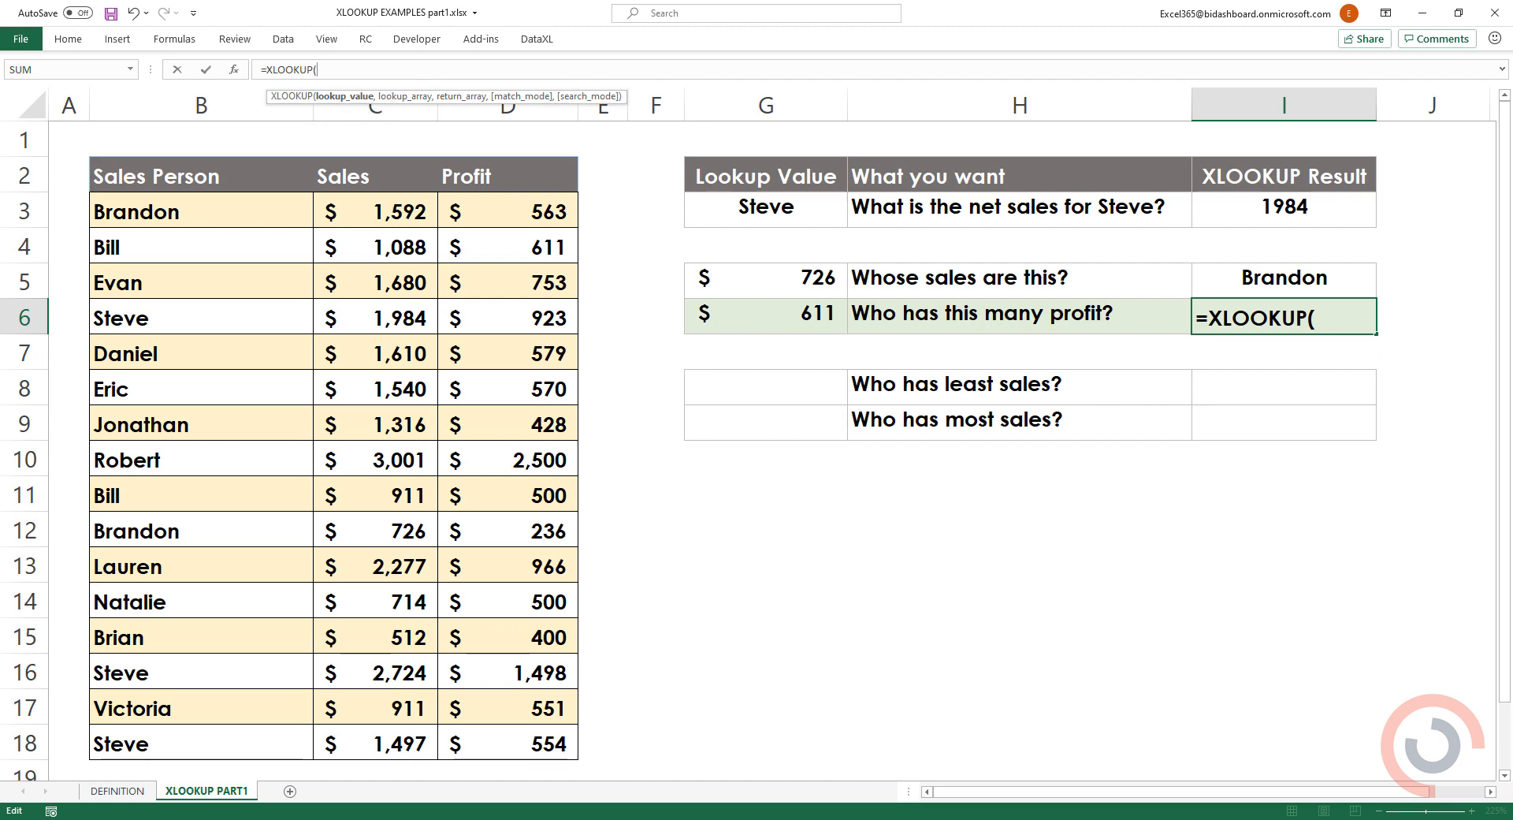
left_click(766, 313)
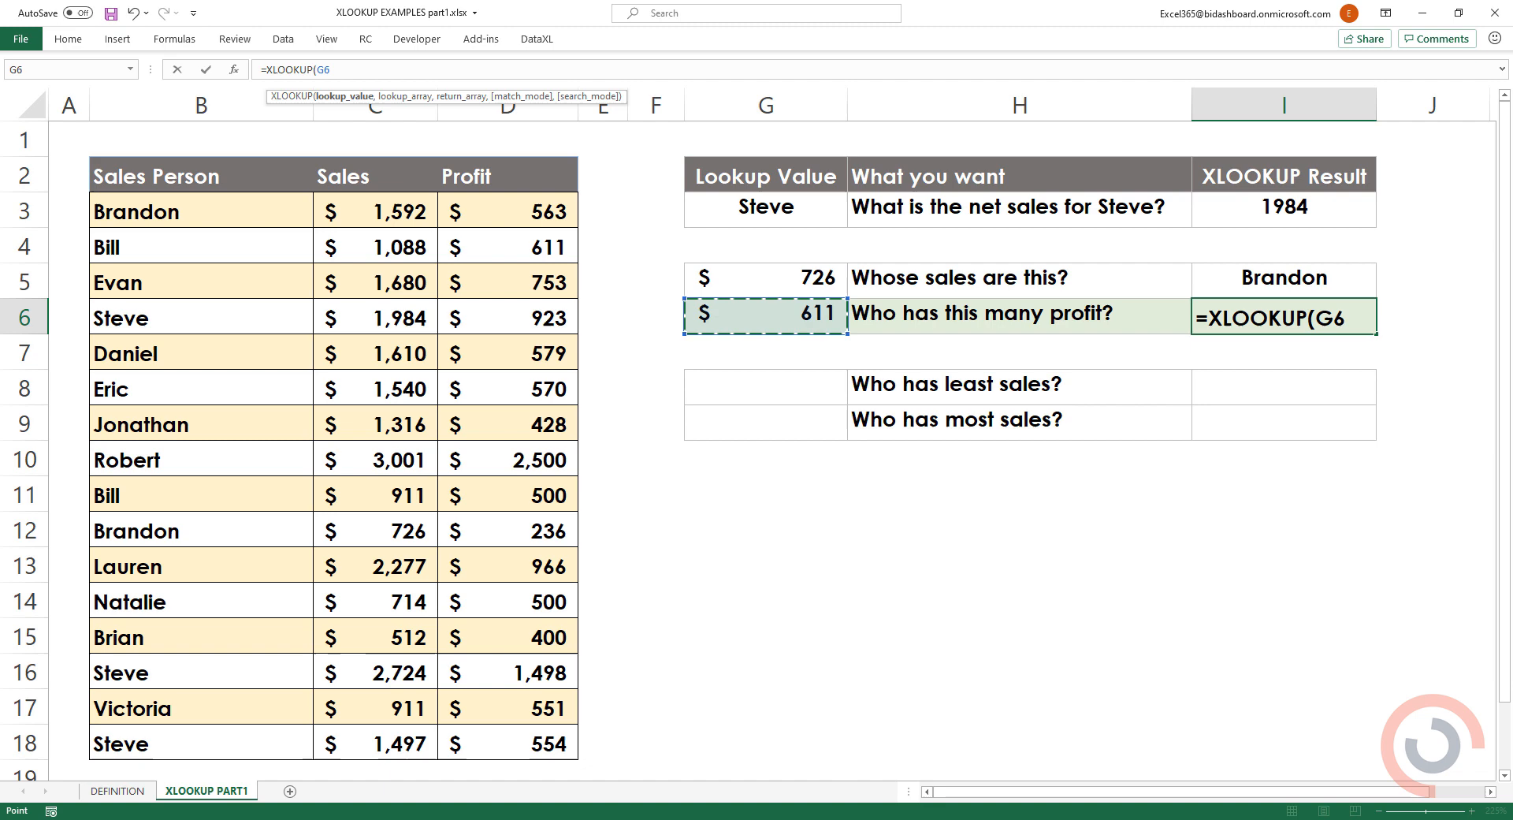
left_click(506, 211)
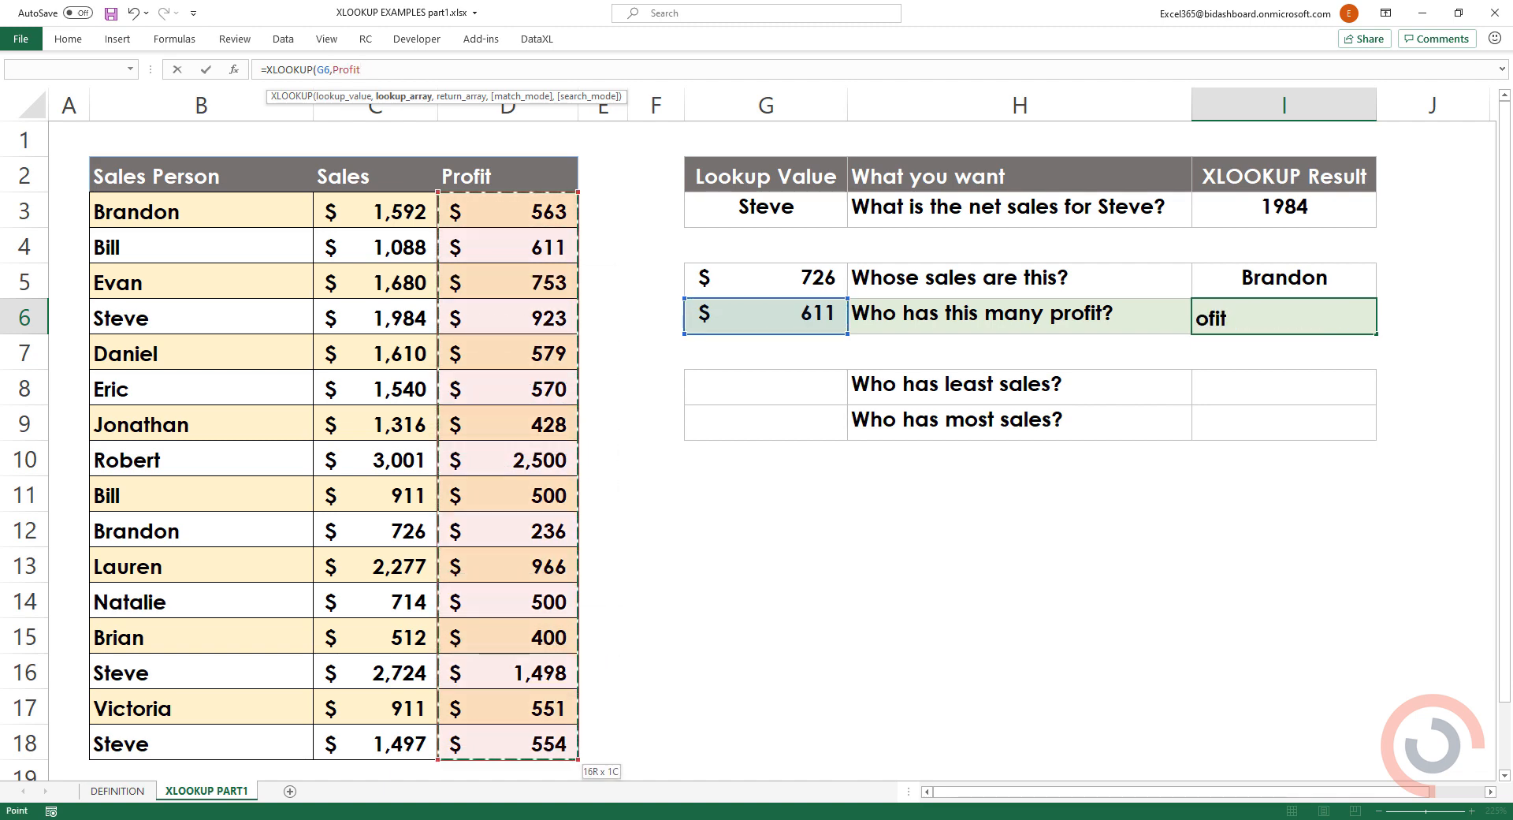
type(",")
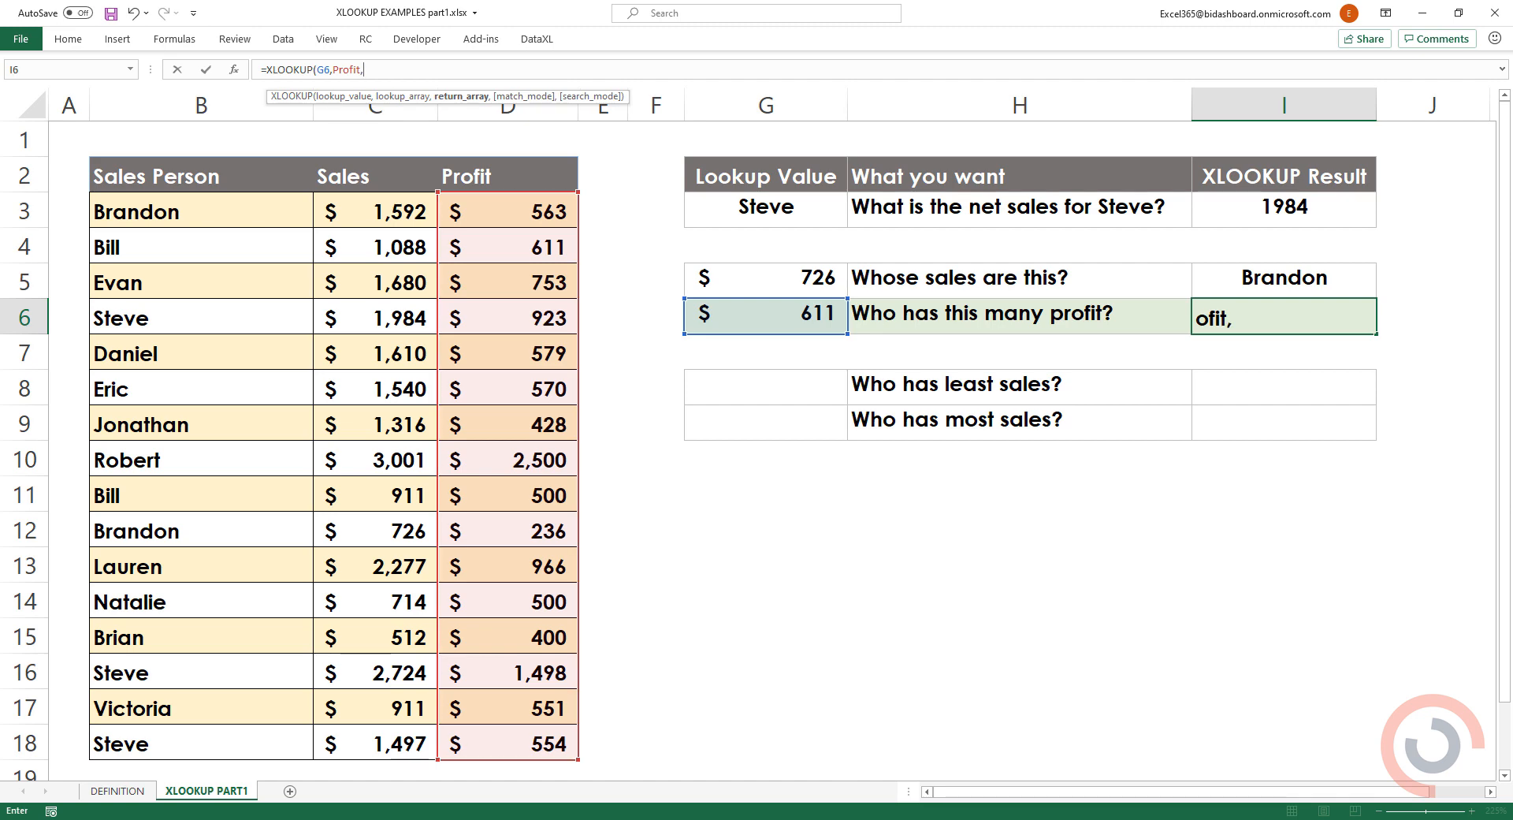
left_click(201, 212)
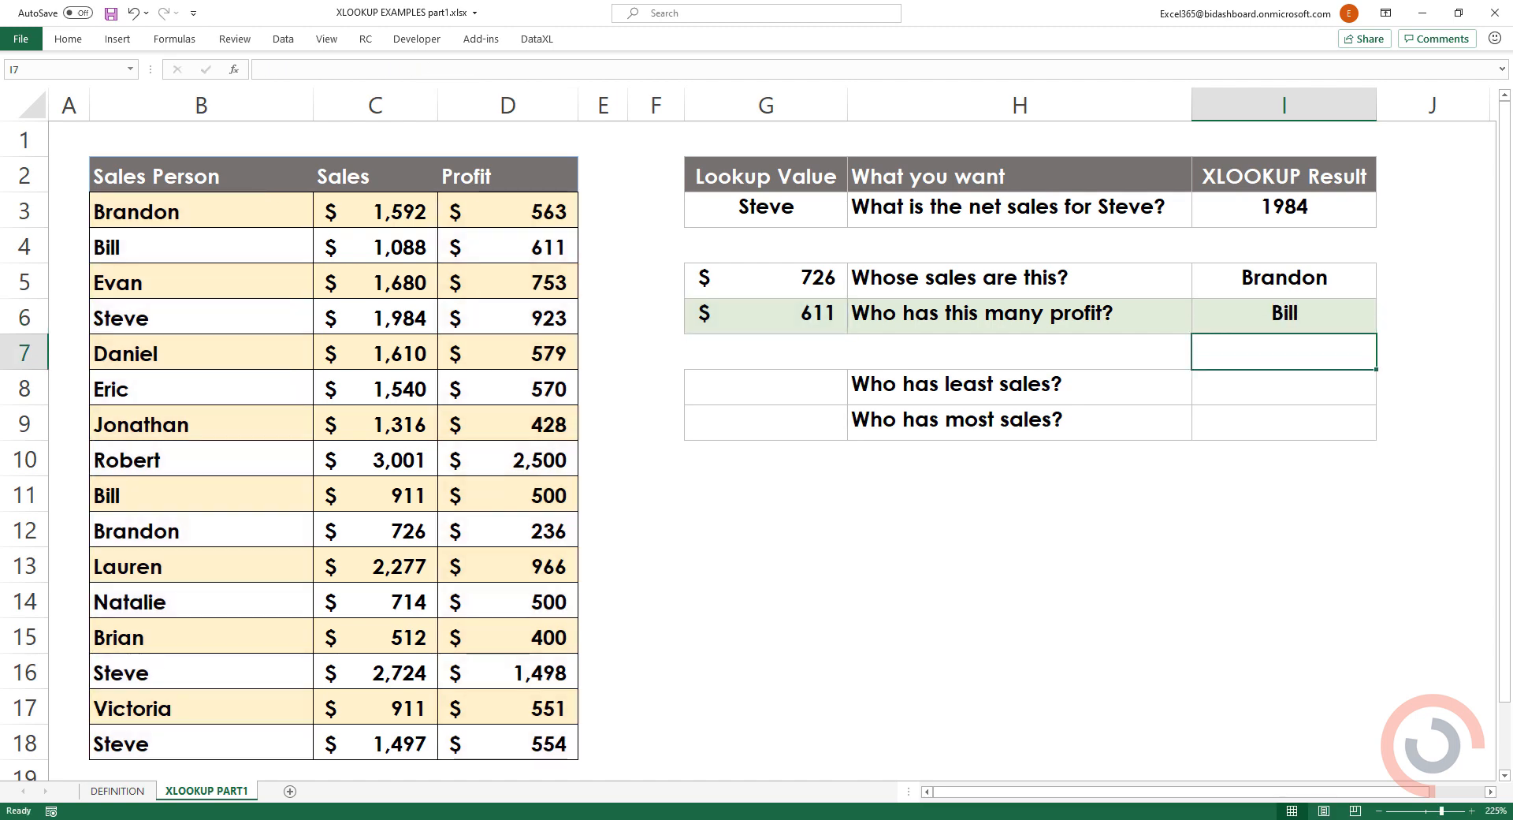
left_click(1283, 384)
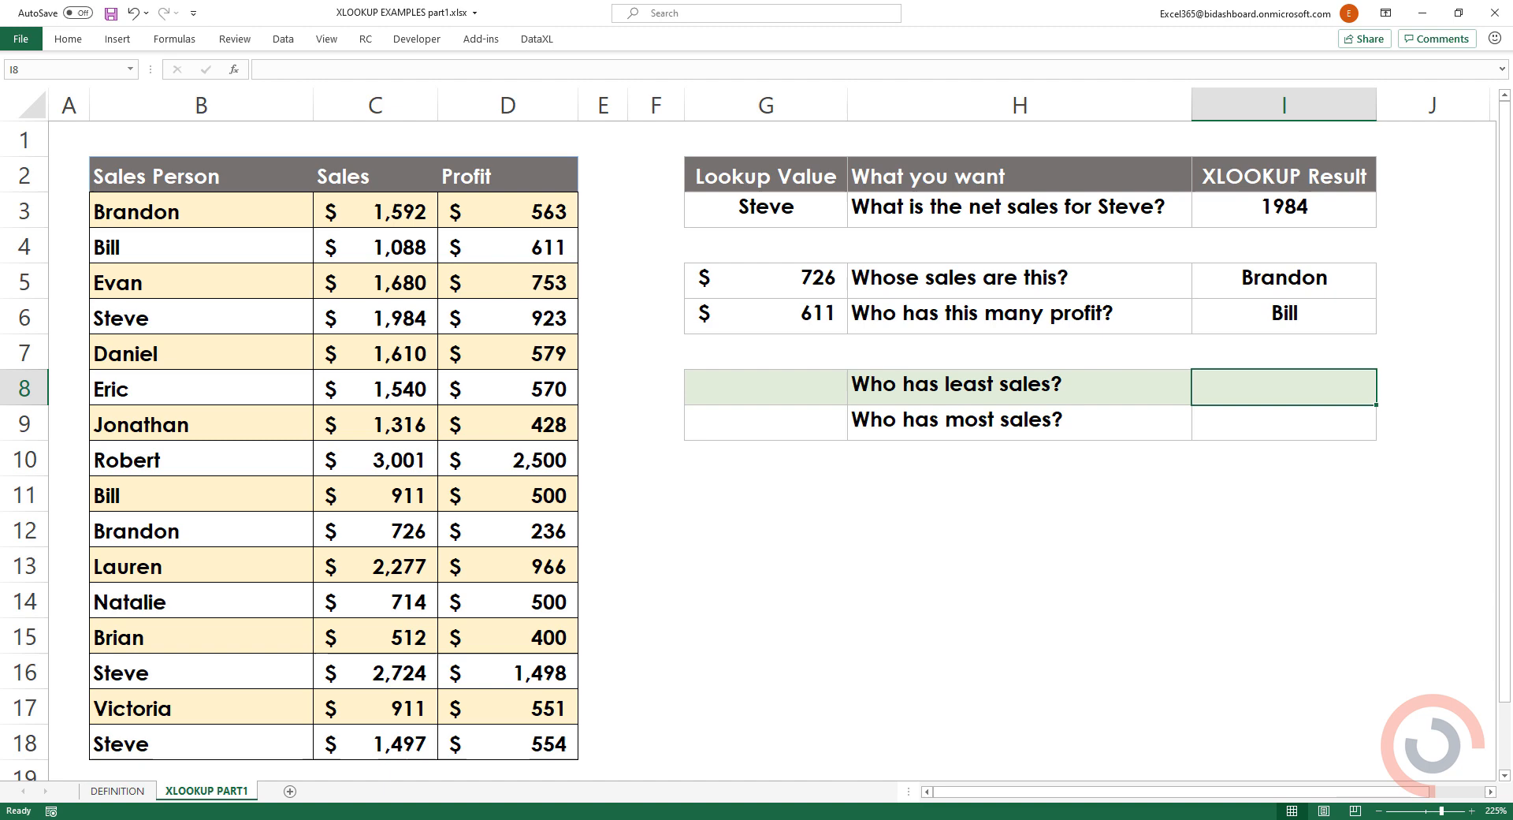
Enter =XLOOKUP(MIN(Sales),Sales,SalesPerson) in I8, returning Brian as lowest seller
left_click(376, 104)
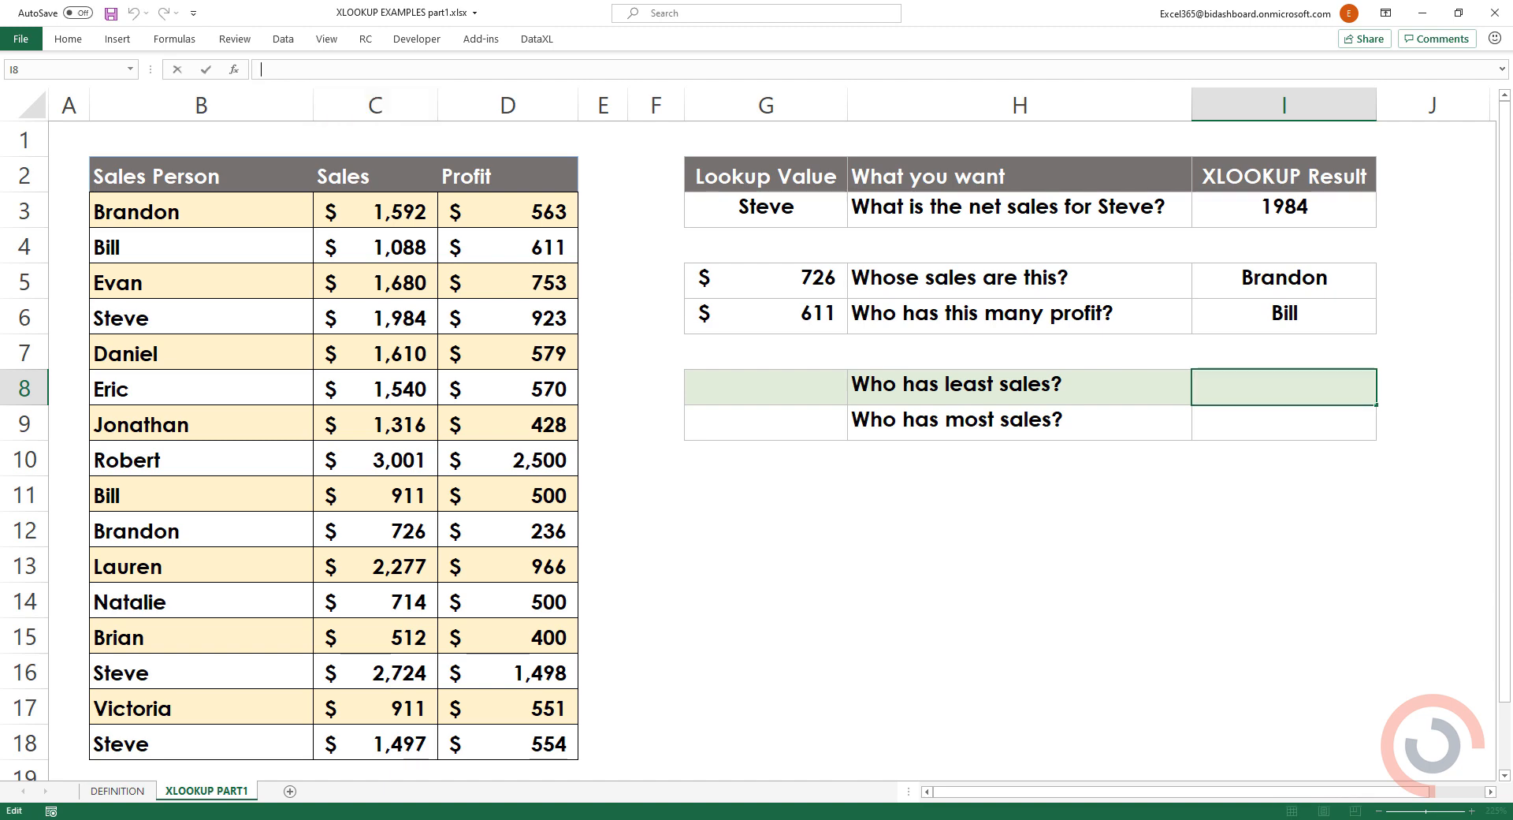
type("=XLOOKU")
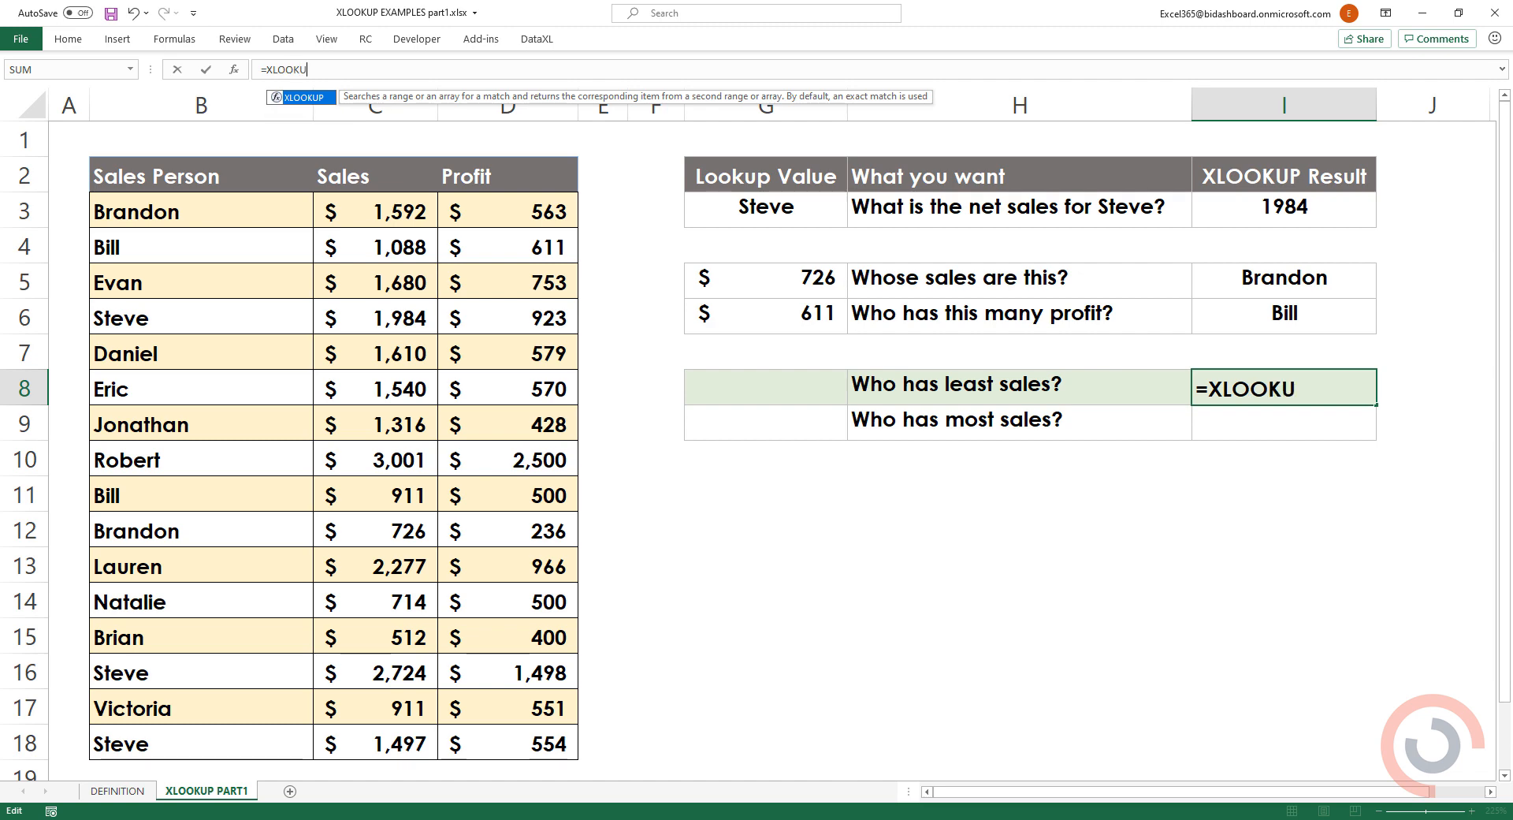
type("P(")
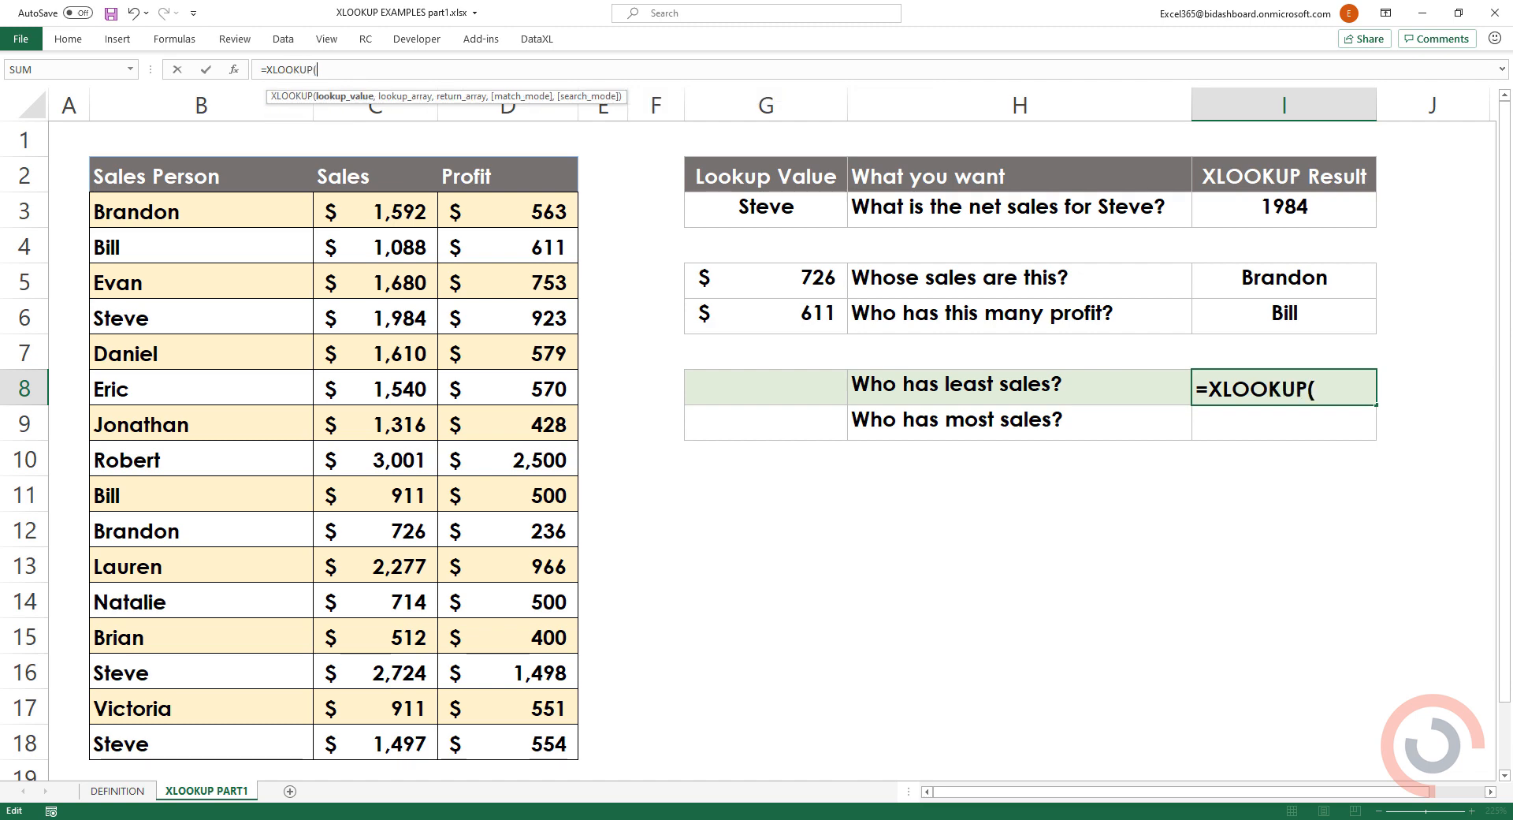
type("MIN(C3:C6")
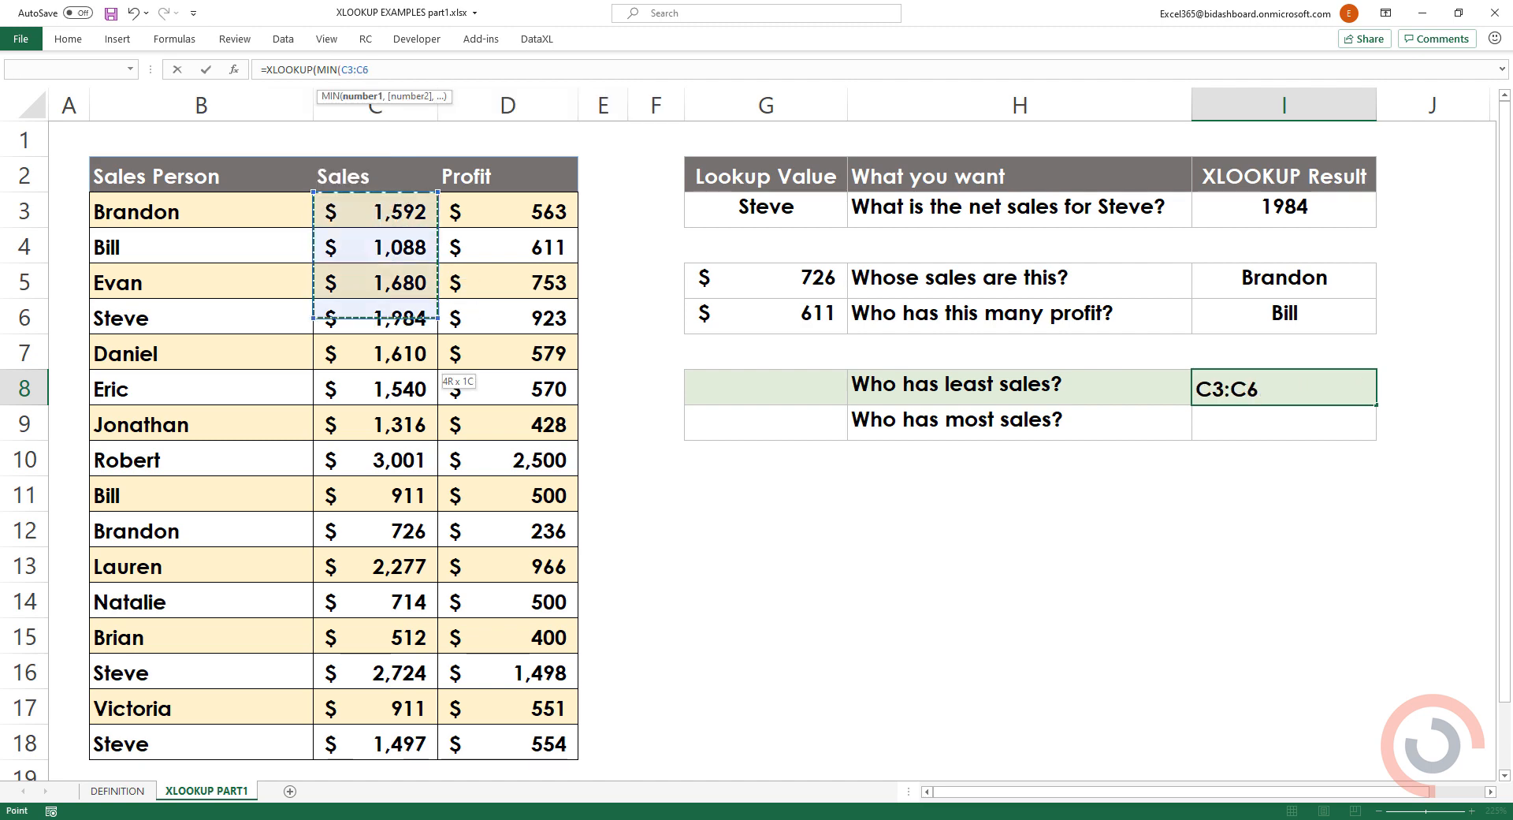
type("Sales),Sales,B")
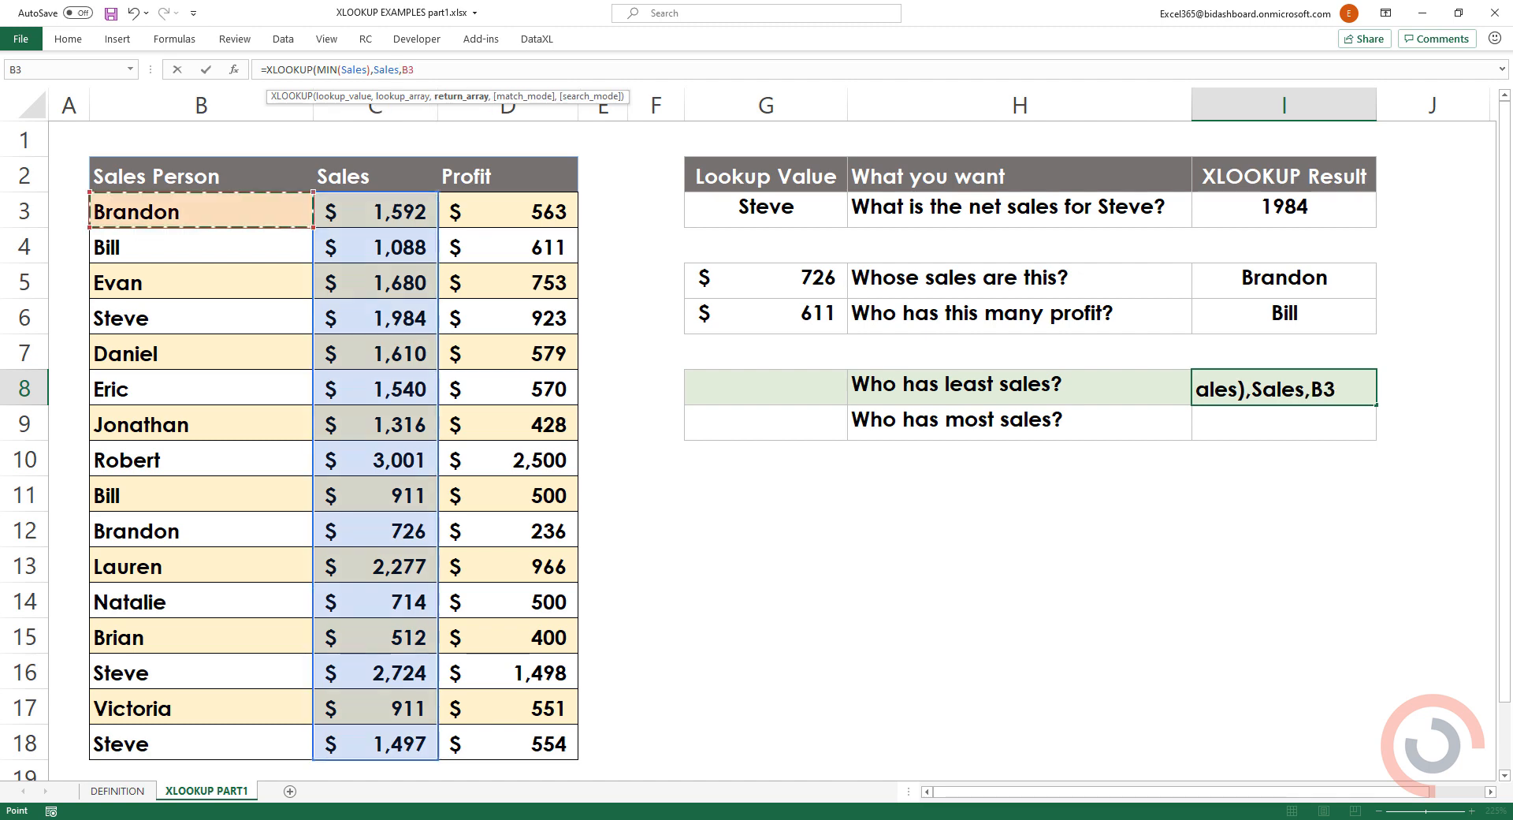
type("SalesPerson")
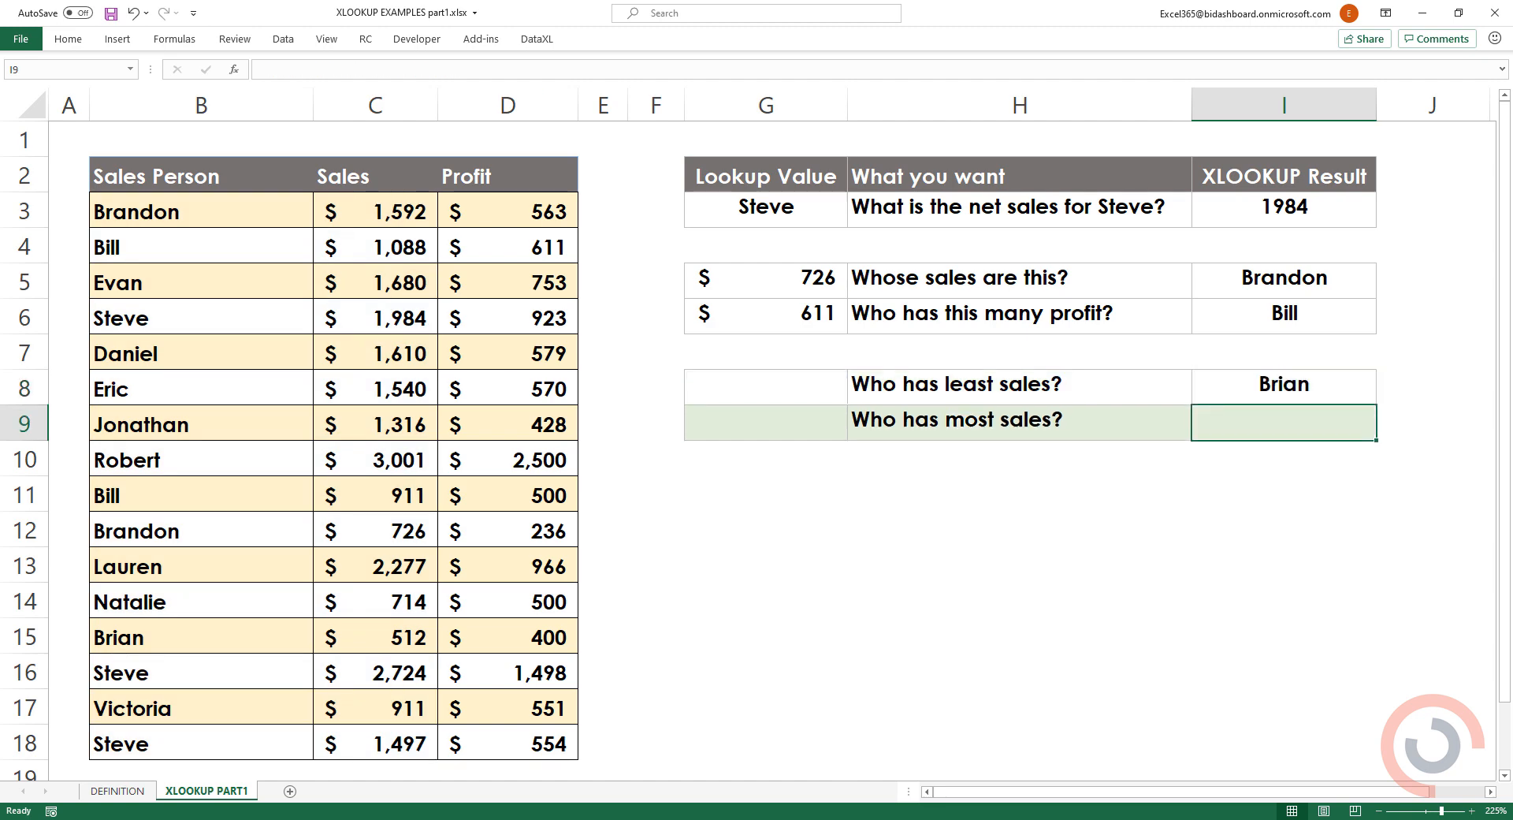
Enter =XLOOKUP(MAX(Sales),Sales,SalesPerson) in I9, returning Robert as highest seller, and check it
double_click(1283, 422)
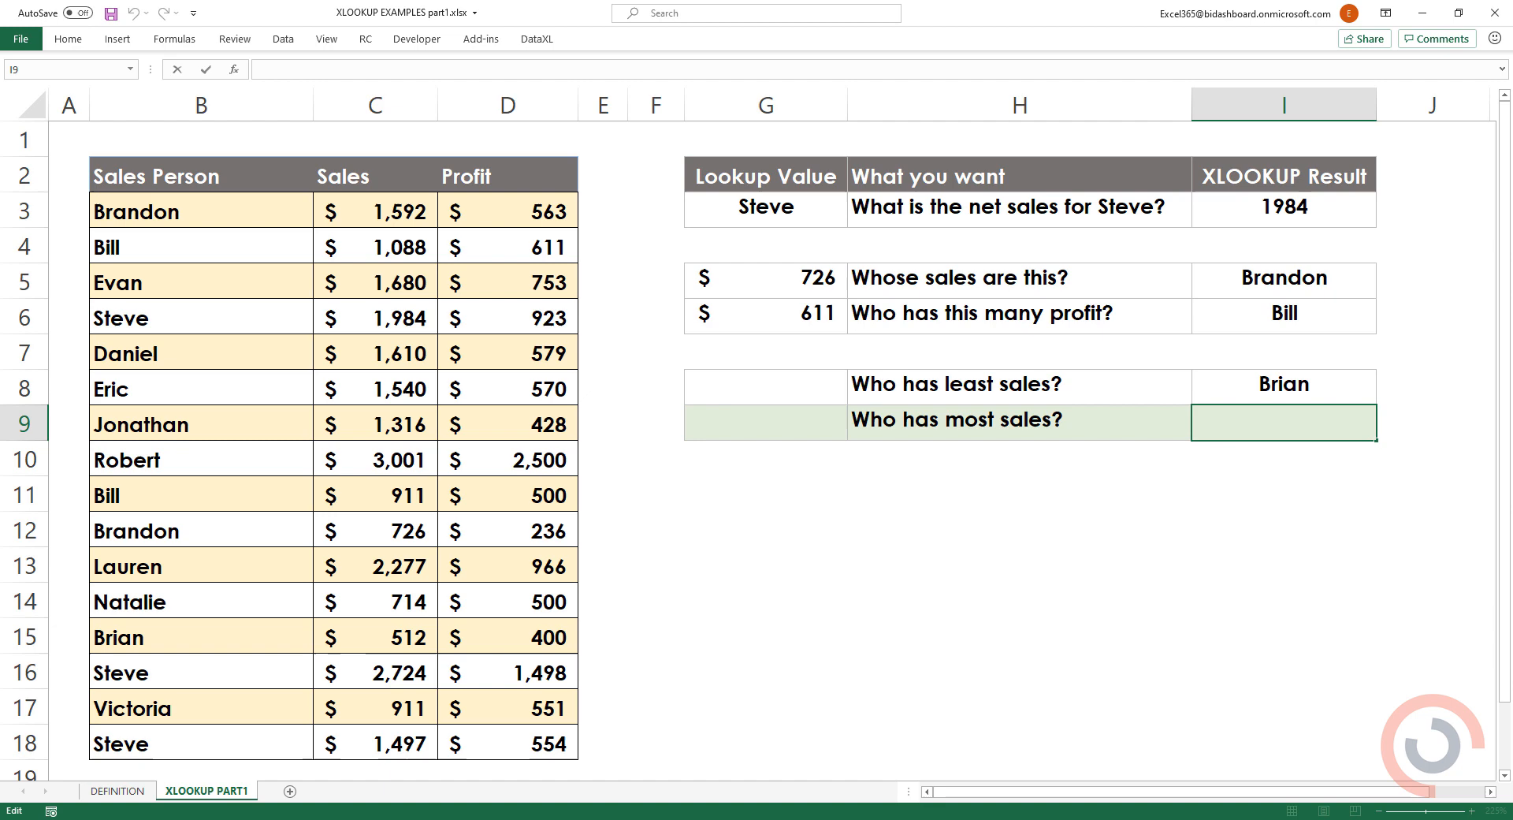
type("=XLOOK")
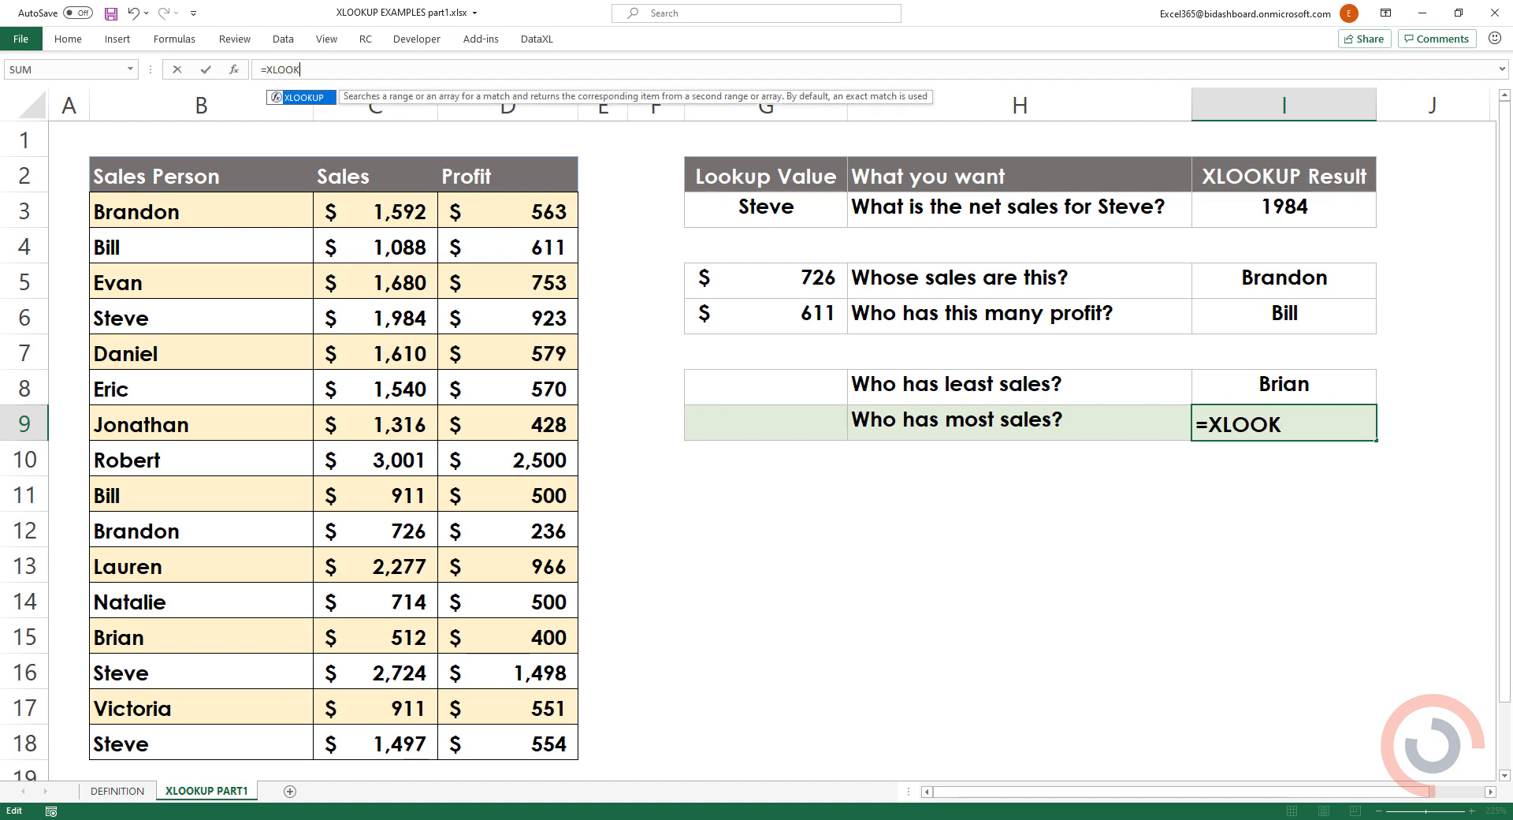
type("UP(")
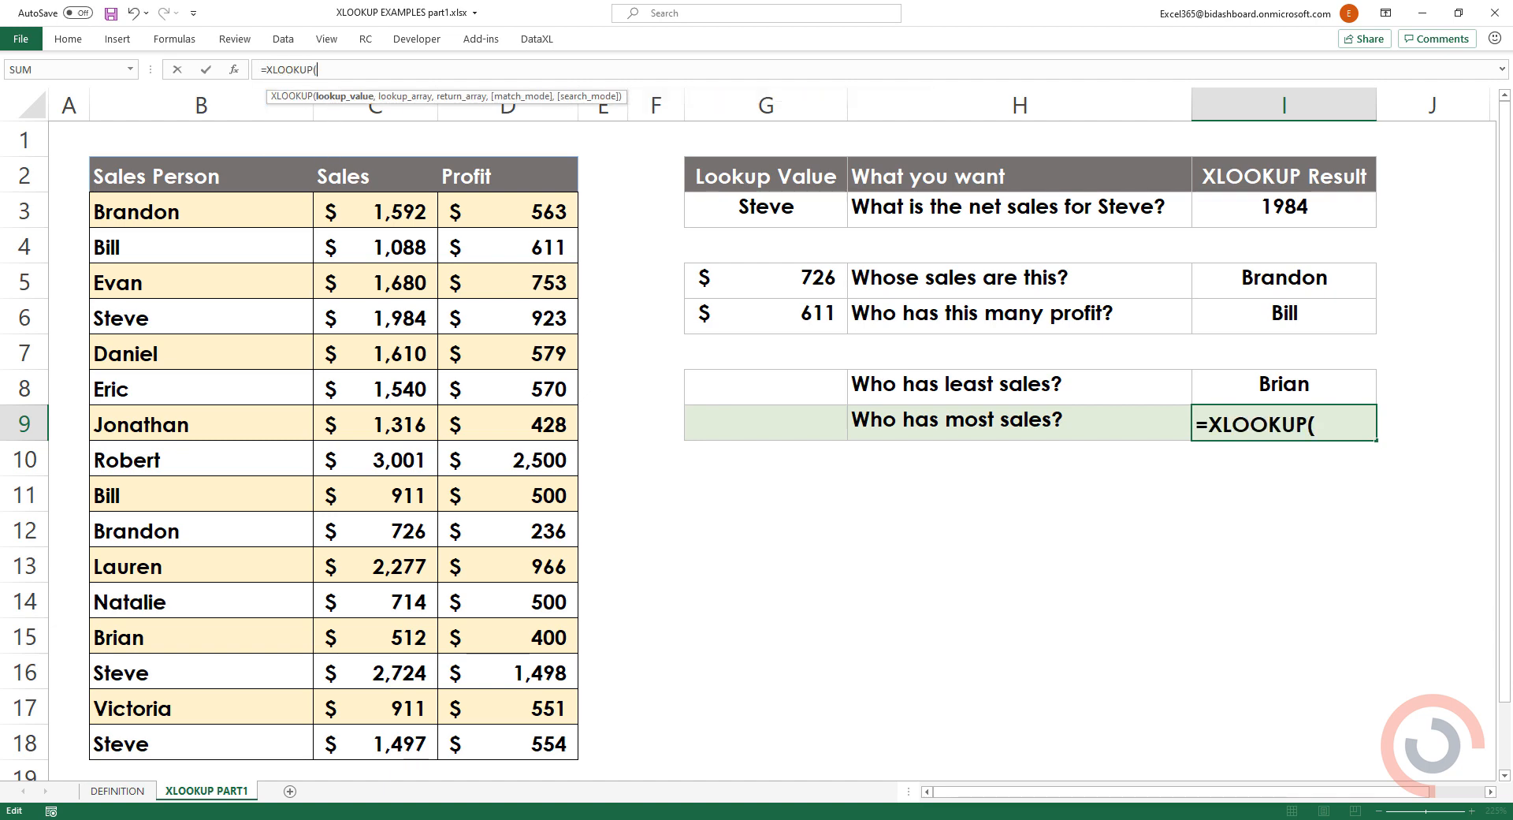
type("MAX")
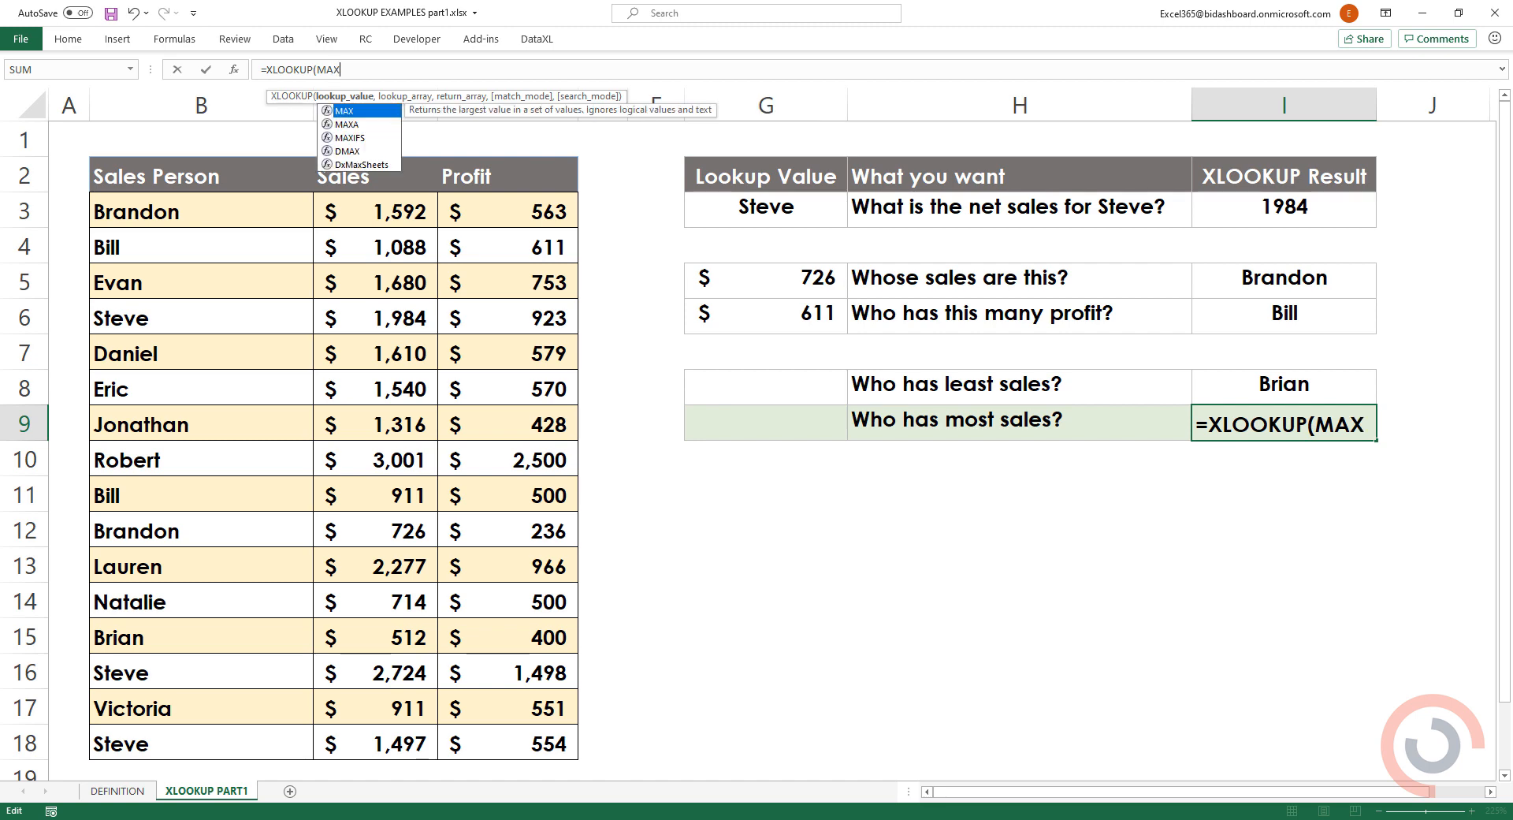
type("(")
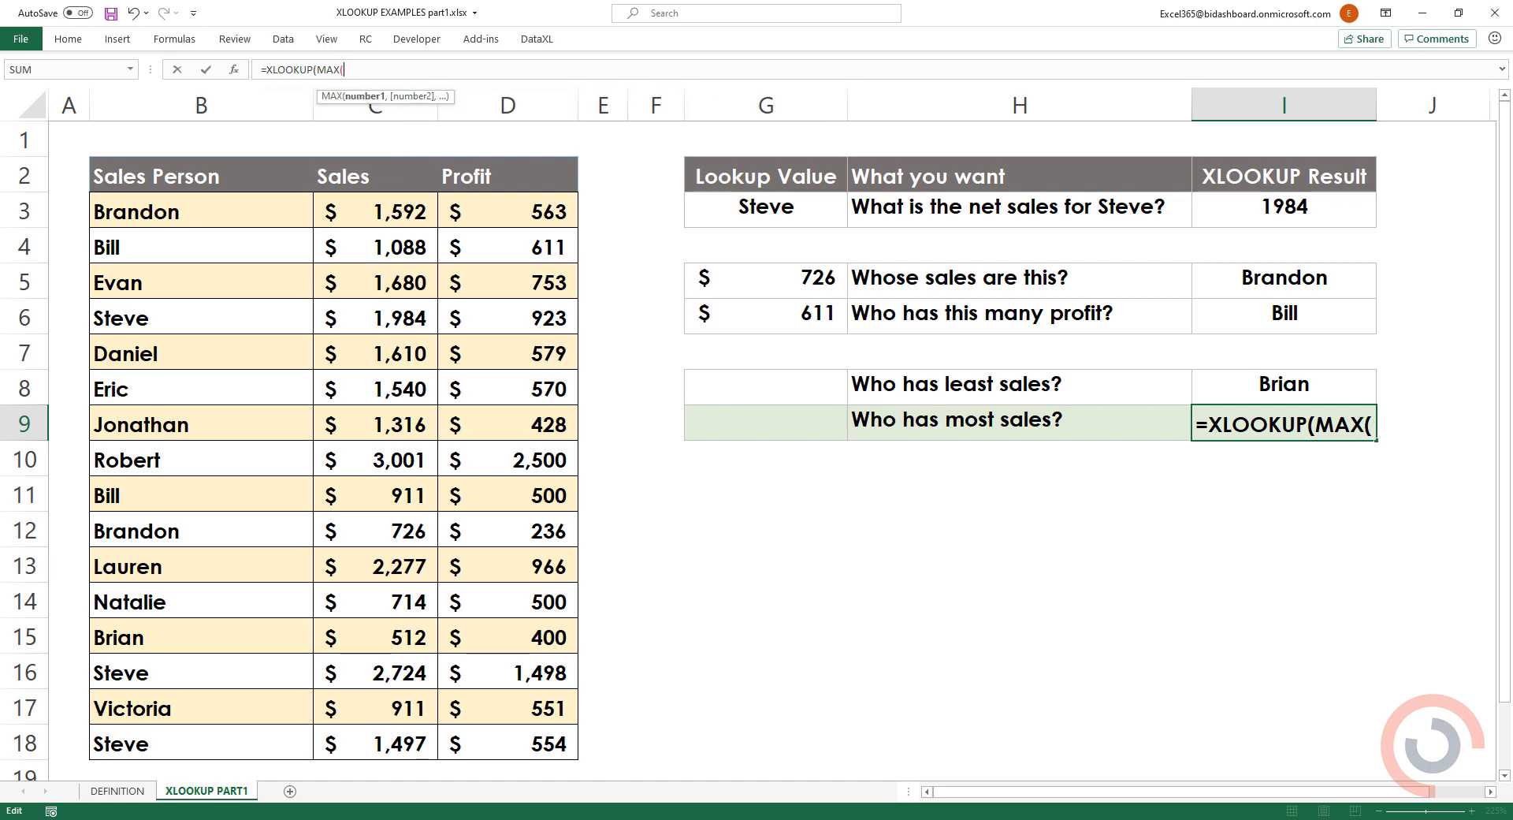
left_click_drag(375, 211, 375, 529)
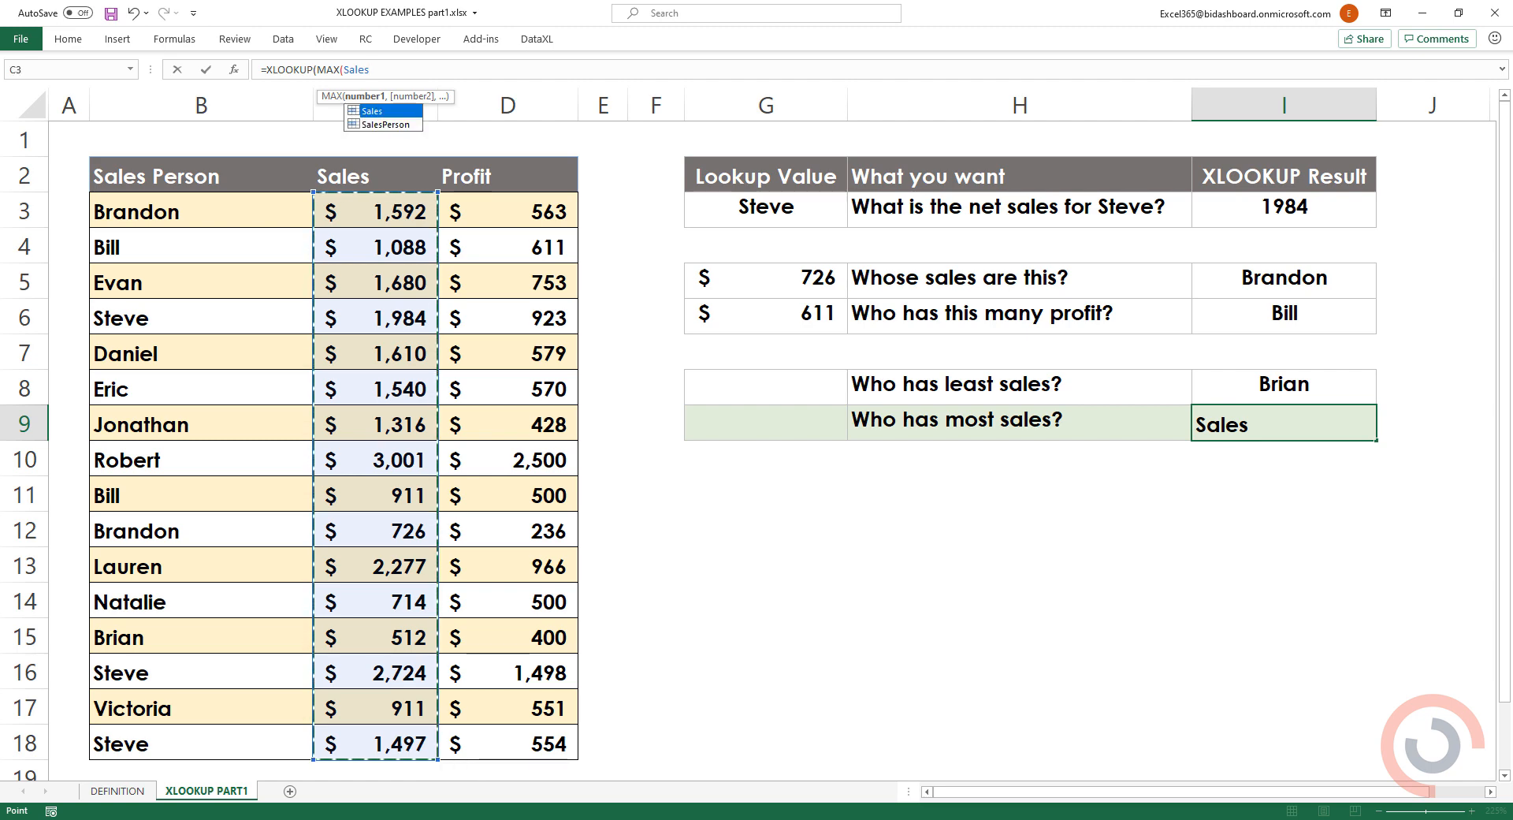
left_click_drag(375, 211, 375, 672)
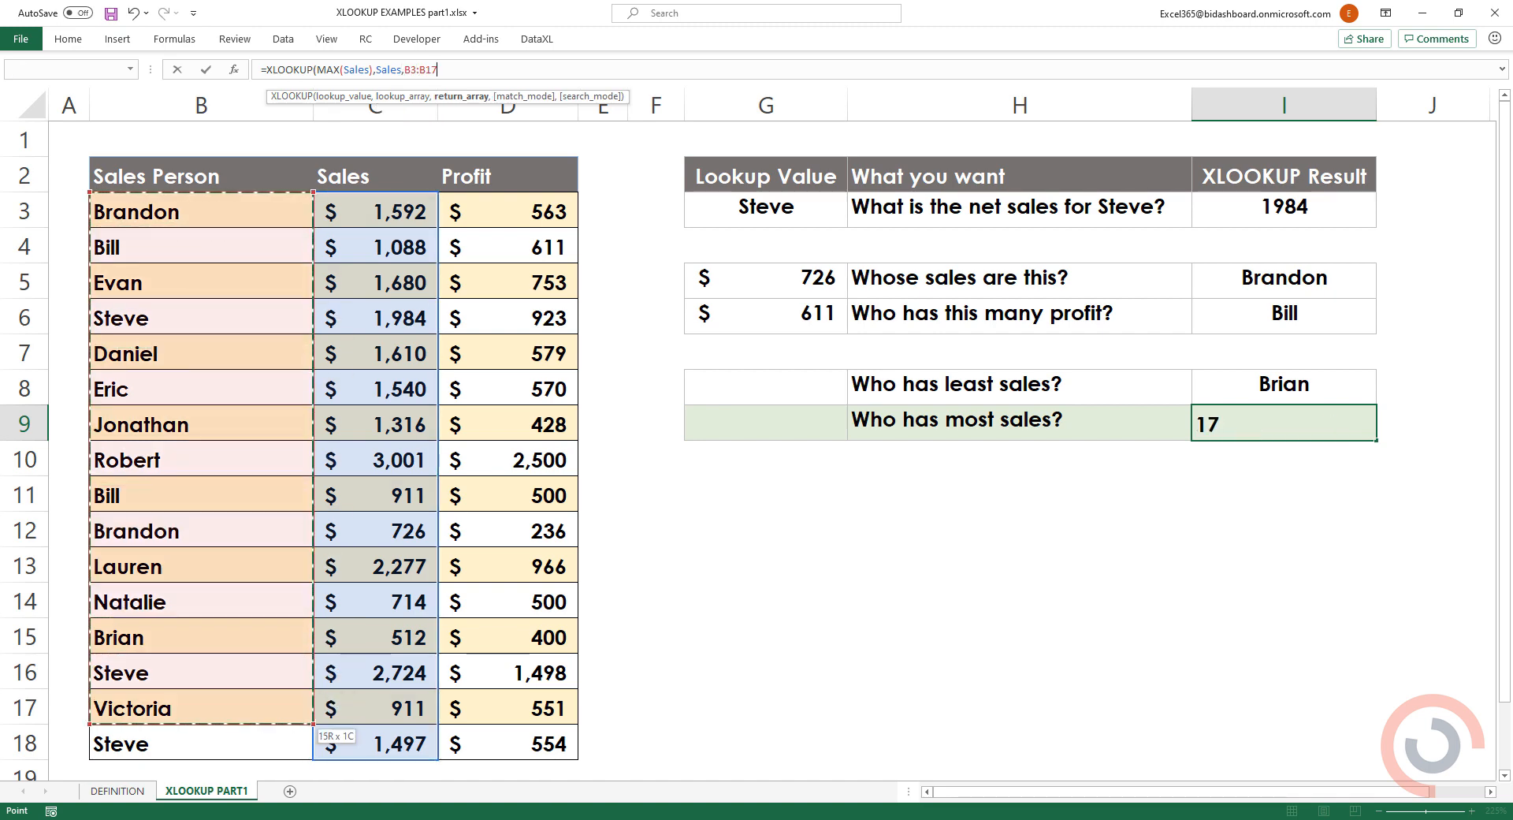
type("SalesPerson")
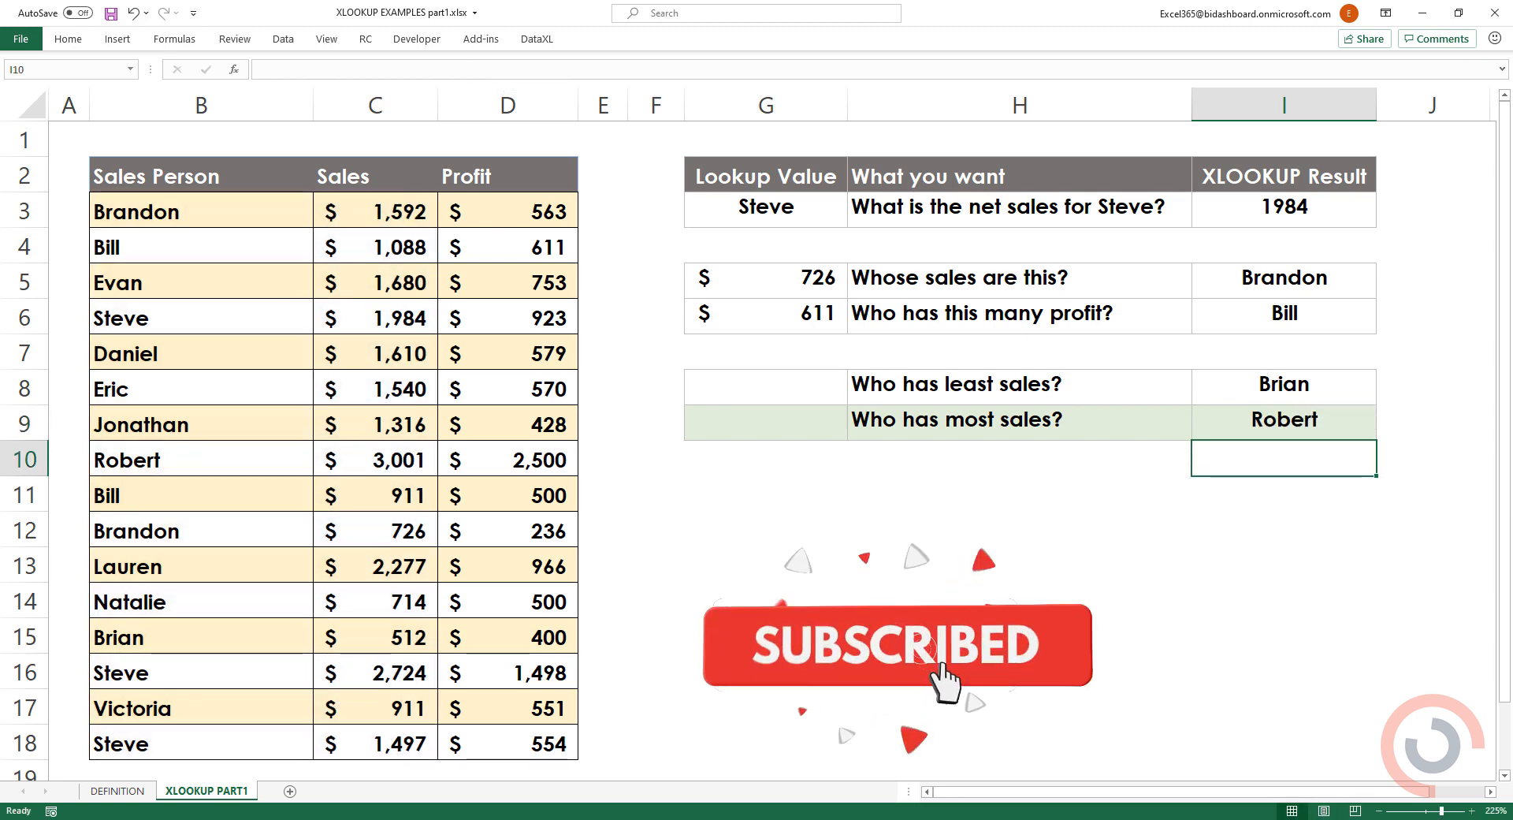
left_click(1283, 419)
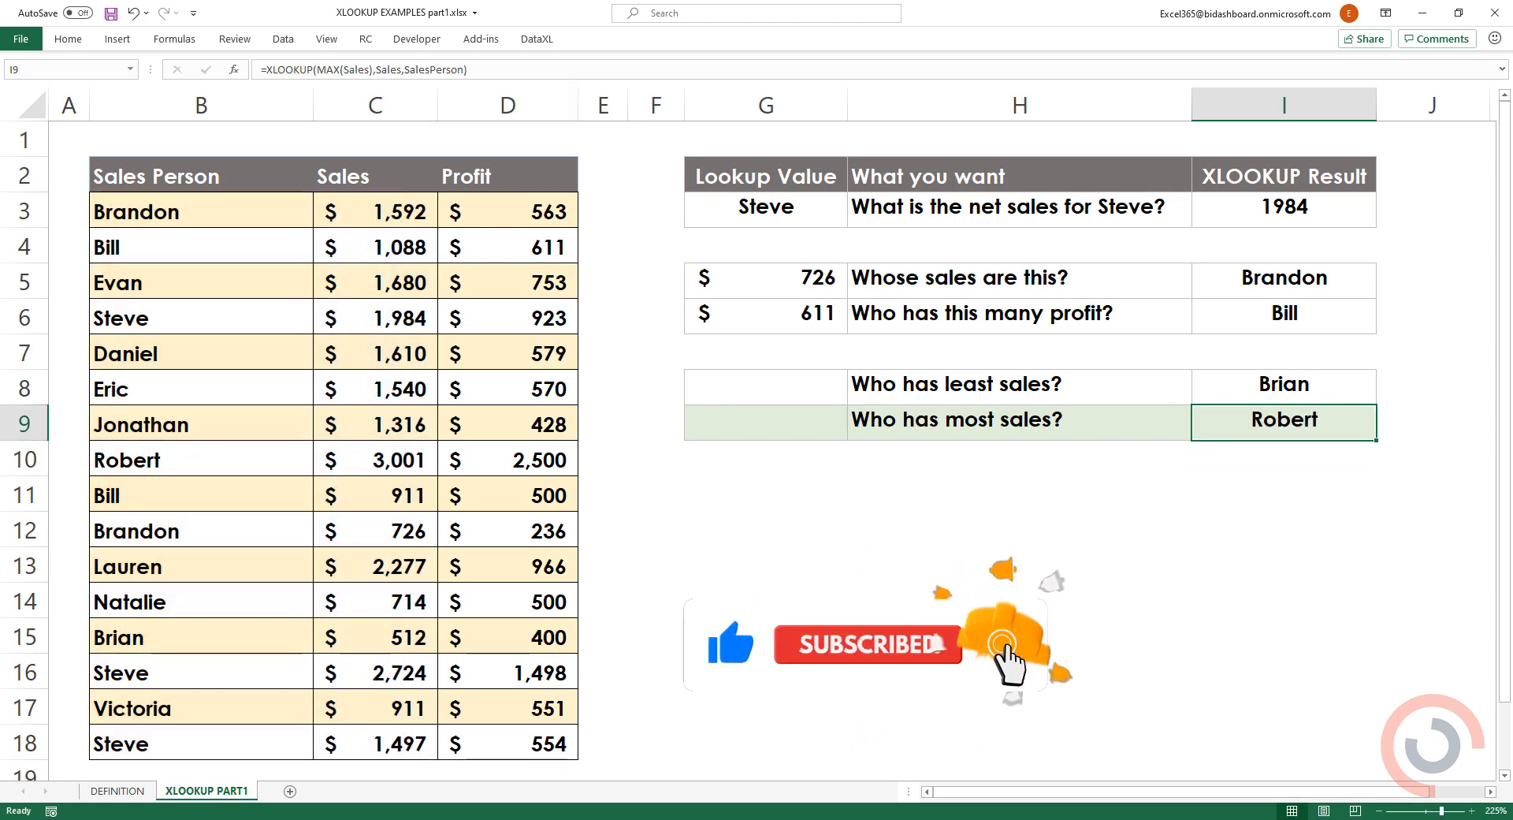